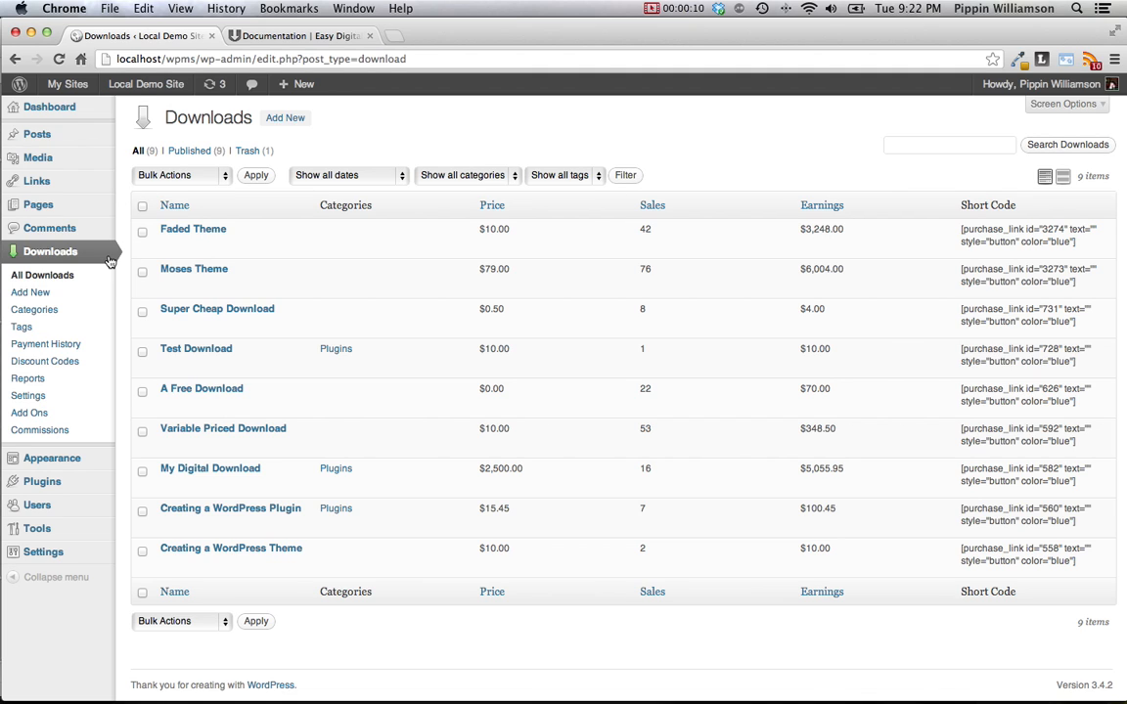
pyautogui.moveTo(102, 292)
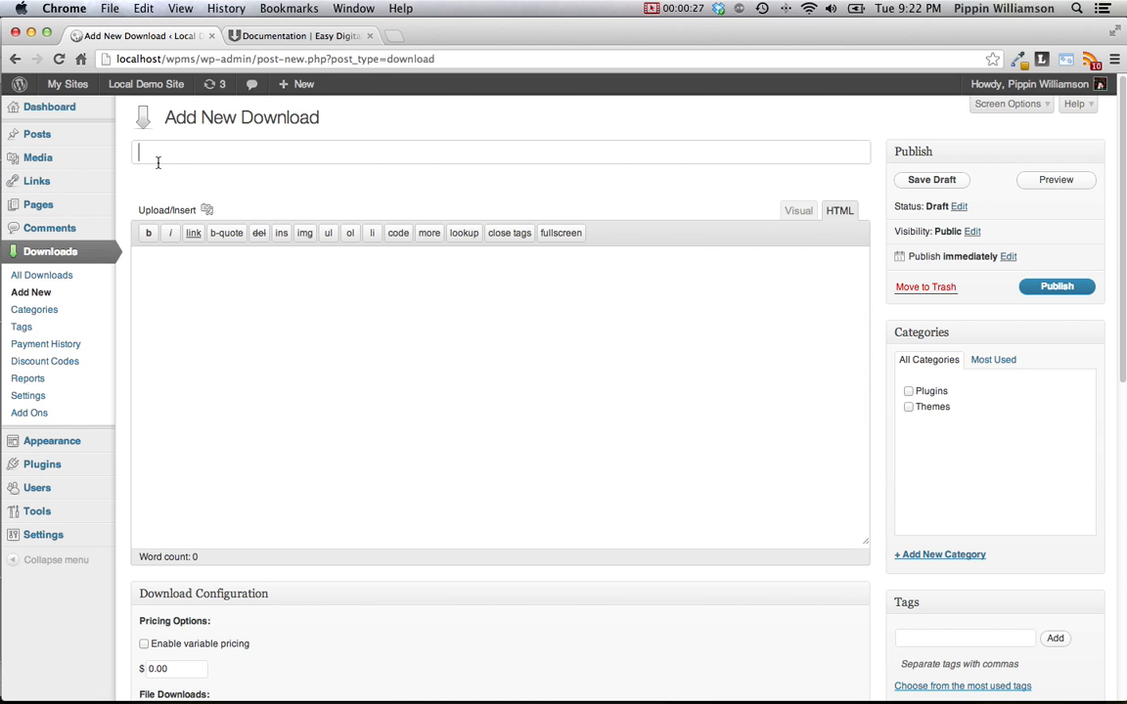
# Title the download 'My WordPress Plugin' and add its two-paragraph description
pyautogui.write('My WordPr')
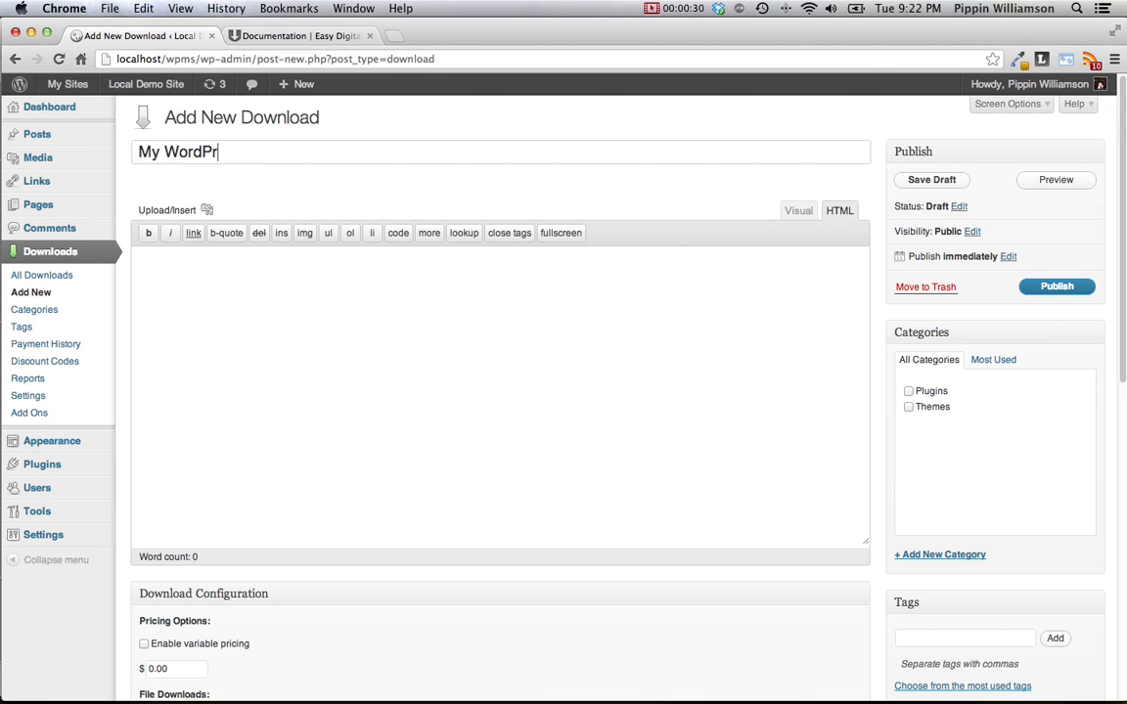
pyautogui.write('ess Plugin')
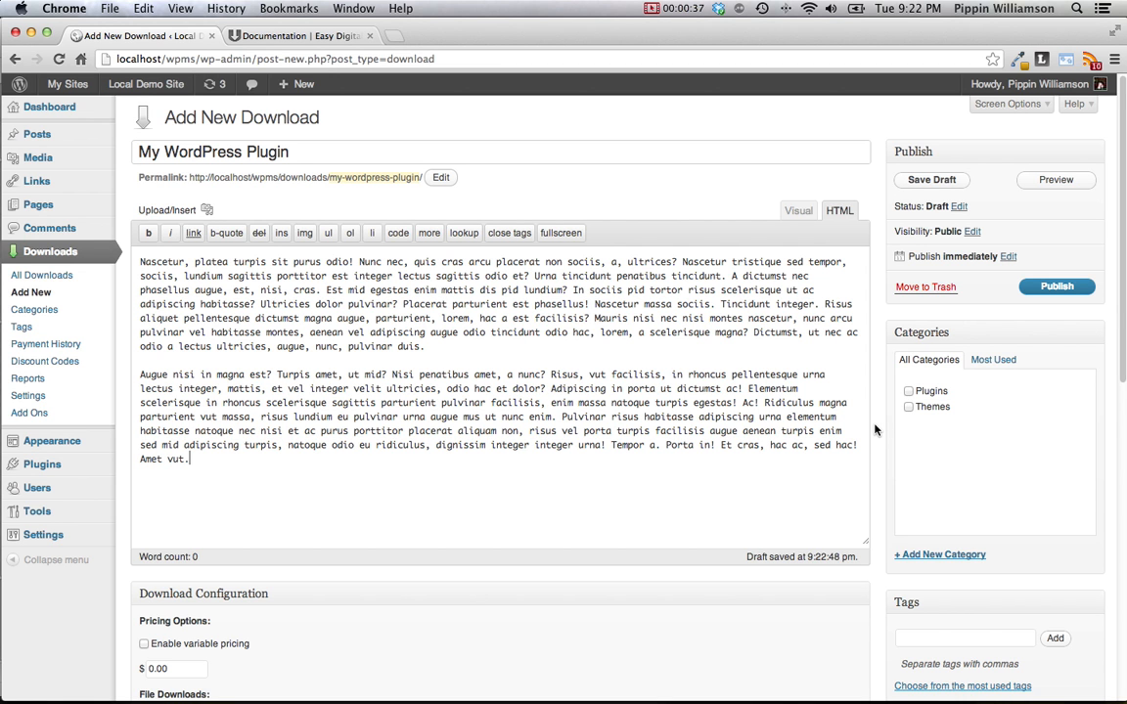
pyautogui.scroll(-3)
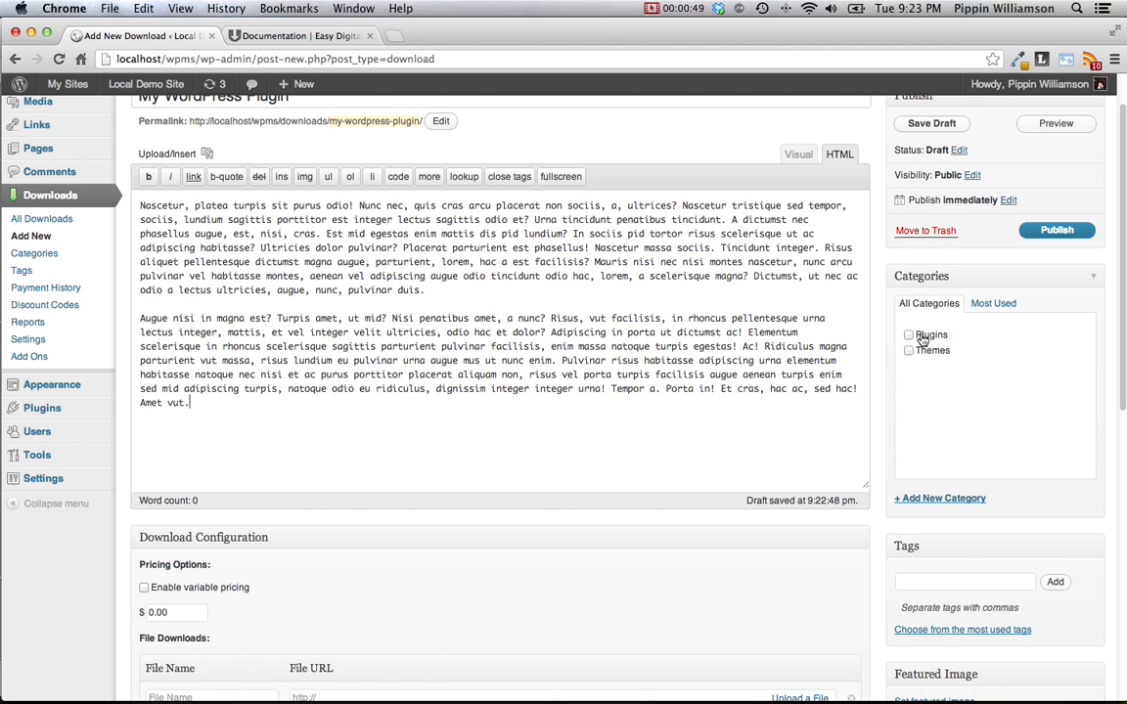
# Assign the Plugins category and add the tags Tag01 and Tag02
pyautogui.click(909, 334)
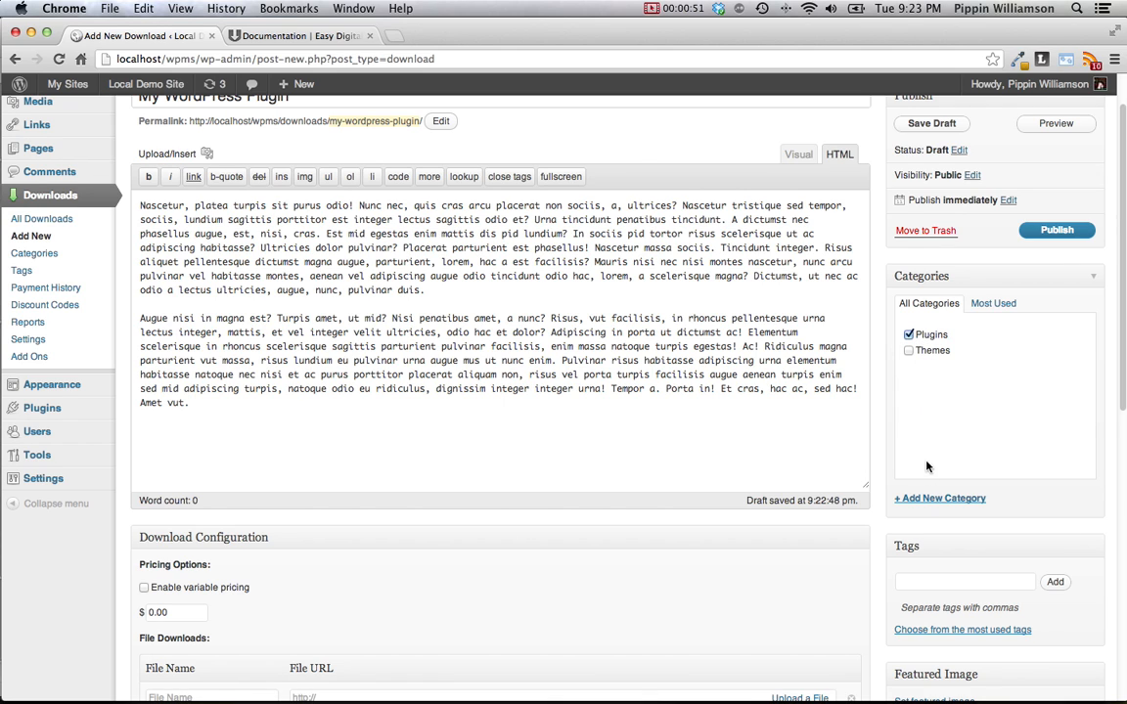
pyautogui.click(939, 498)
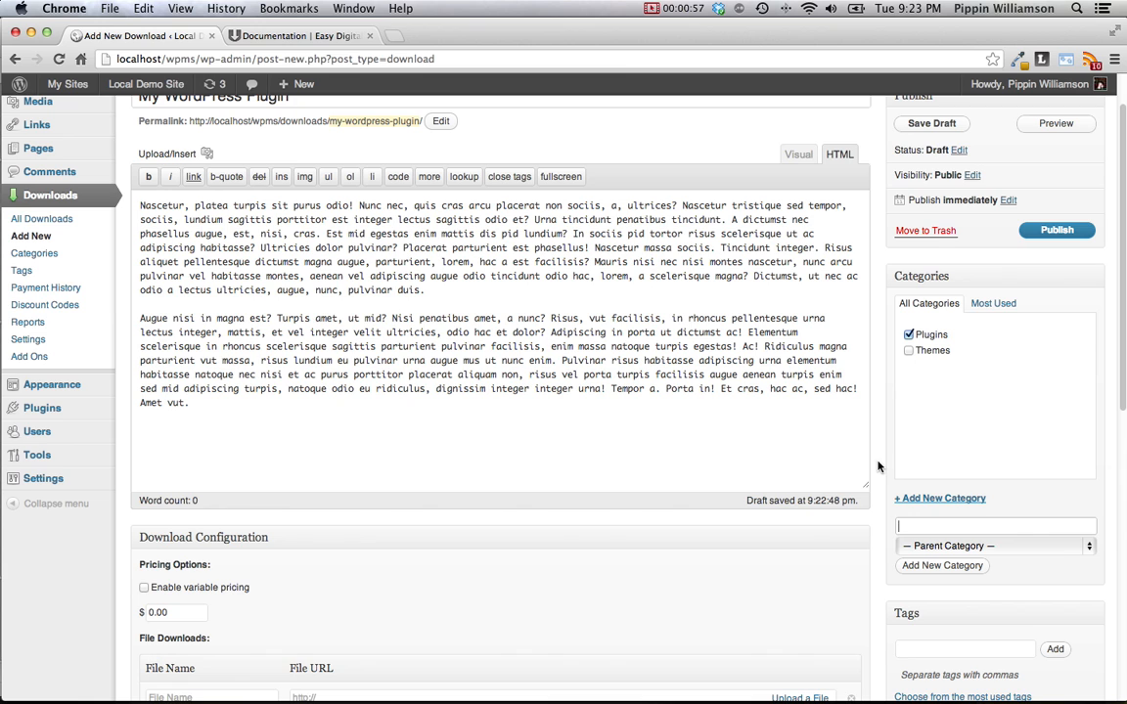
pyautogui.scroll(-3)
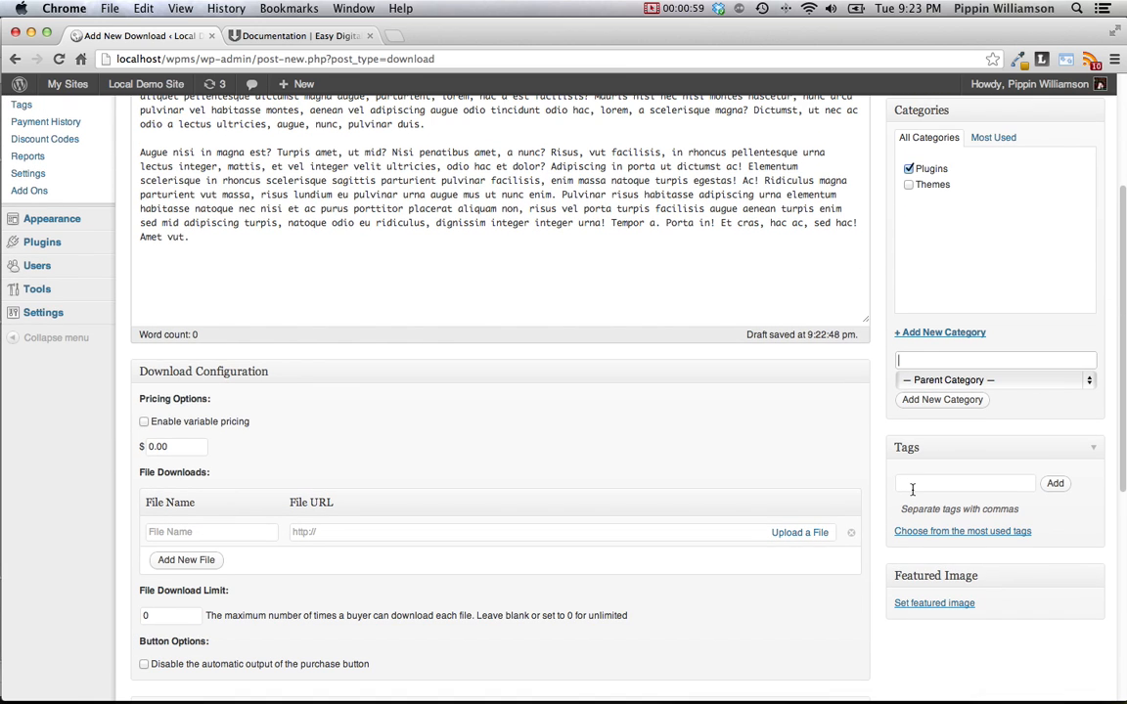
pyautogui.write('Tag01, Tag02')
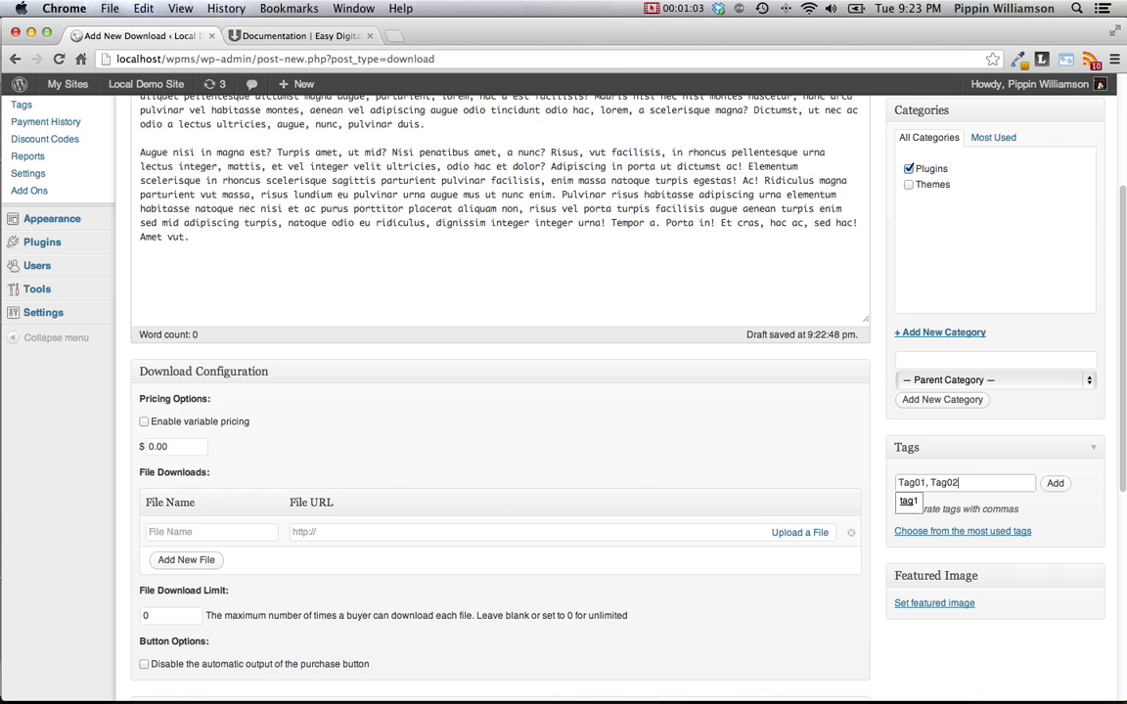
pyautogui.click(995, 481)
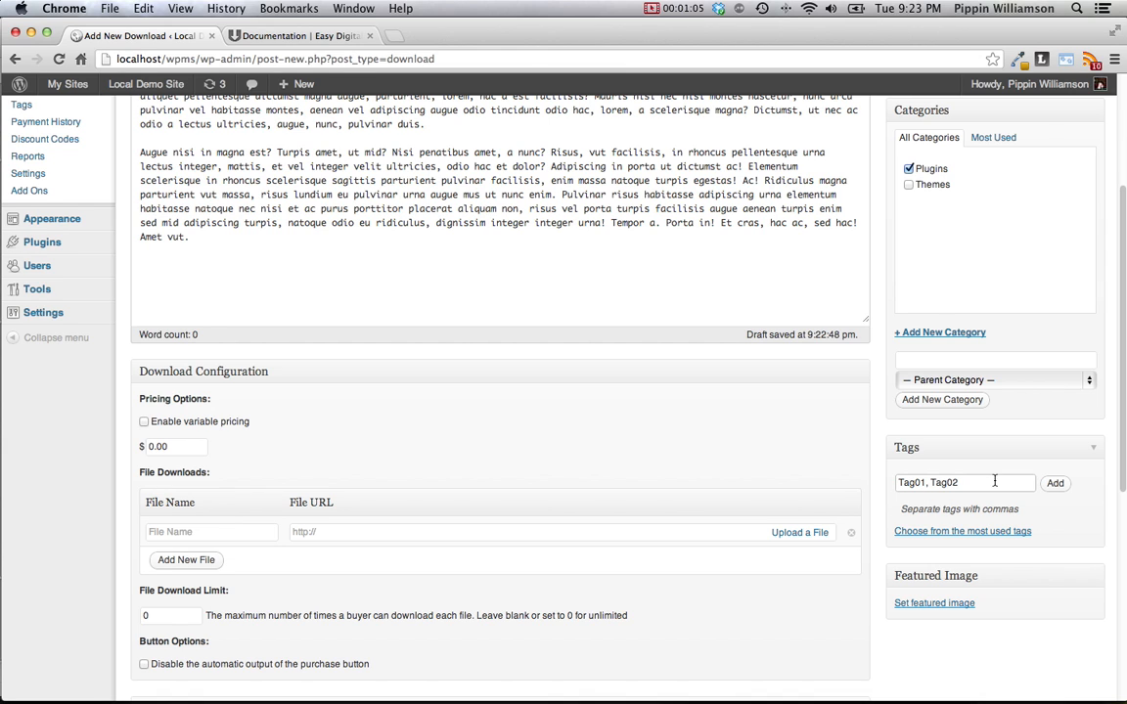
pyautogui.click(1054, 483)
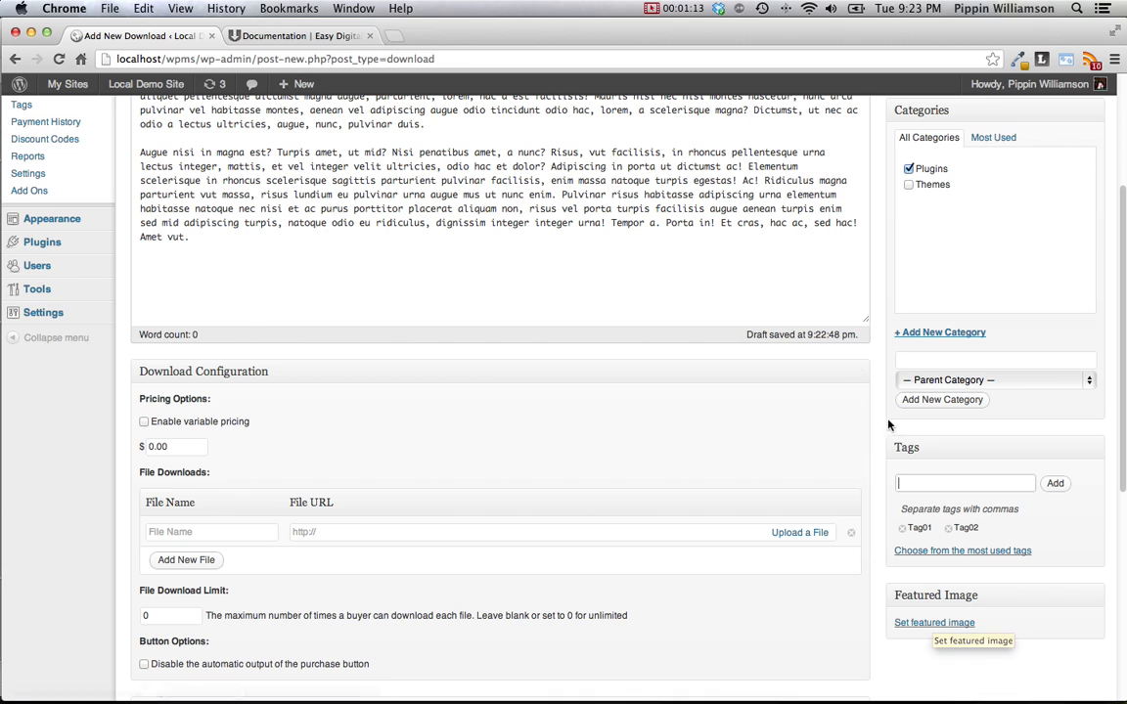
# Enter 12.50 as the price under Pricing Options
pyautogui.scroll(-3)
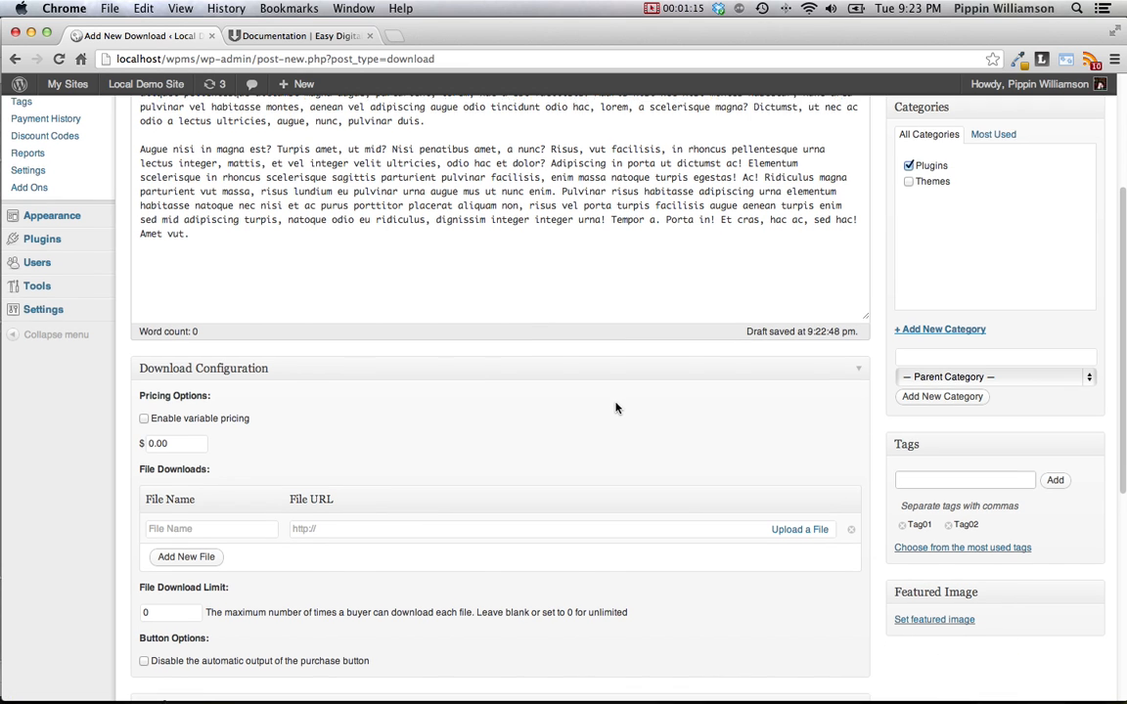
pyautogui.scroll(-3)
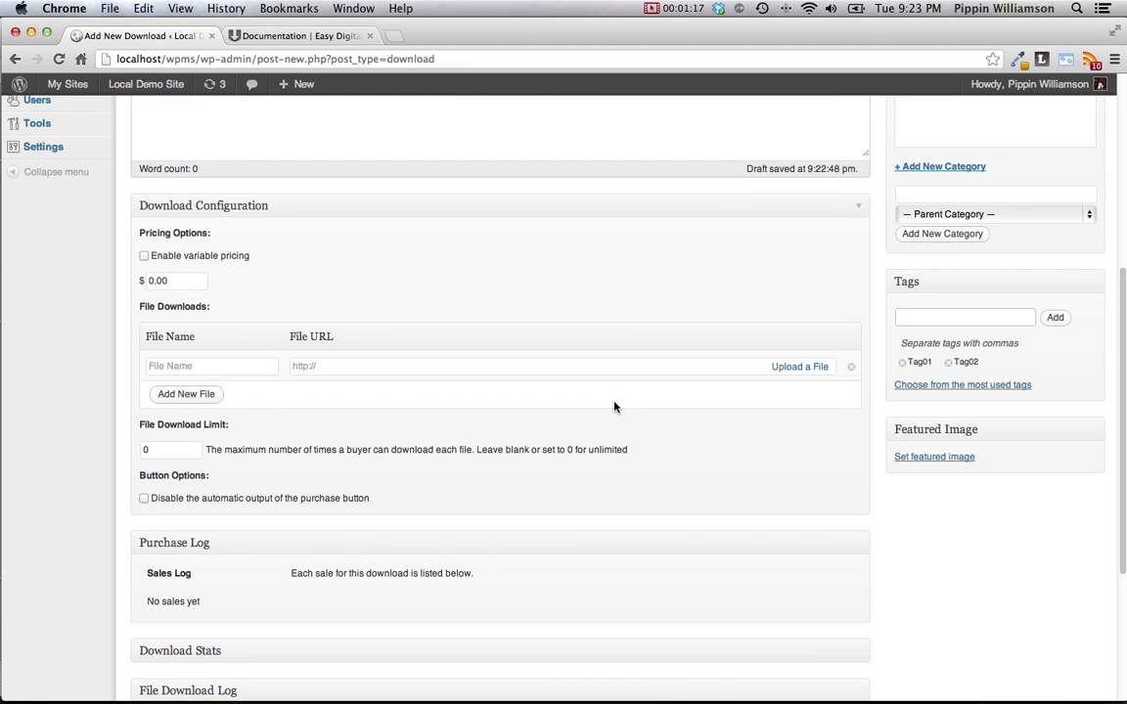
pyautogui.scroll(-3)
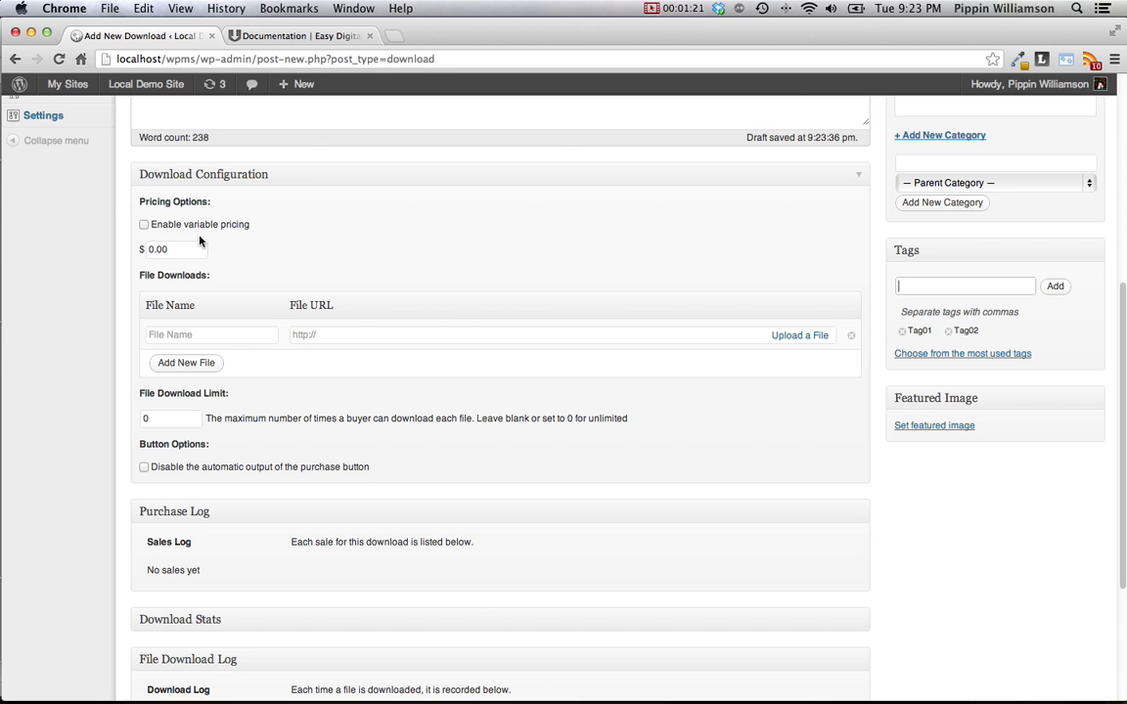
pyautogui.moveTo(237, 262)
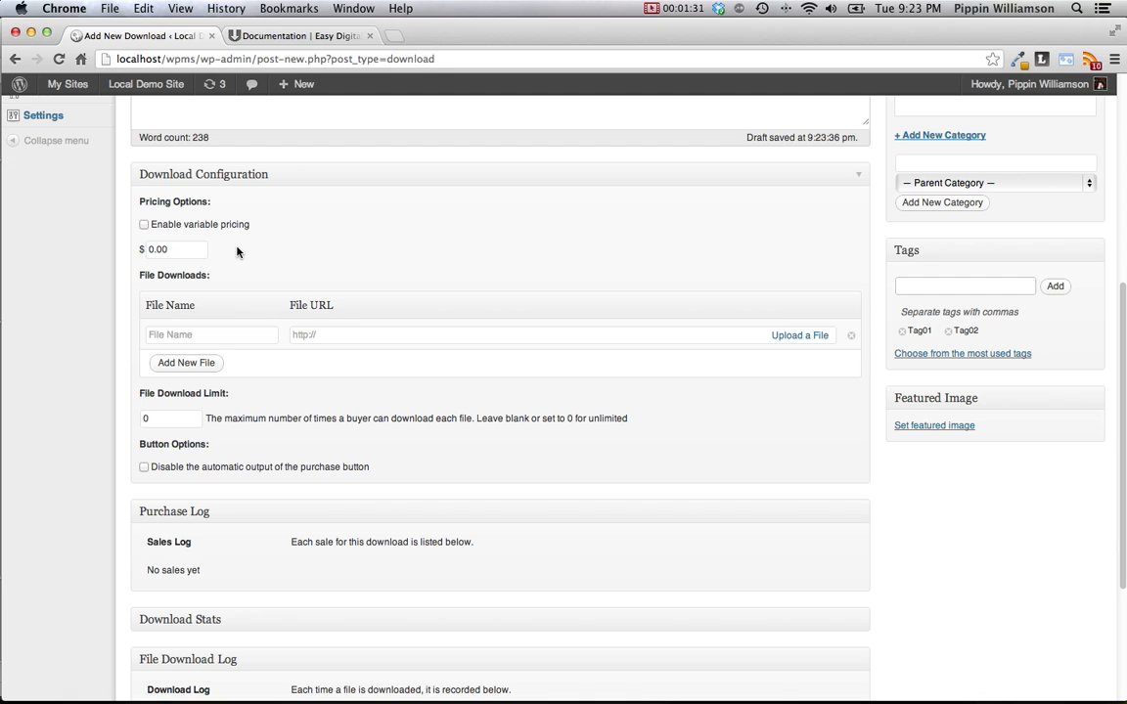
pyautogui.click(173, 249)
pyautogui.write('10')
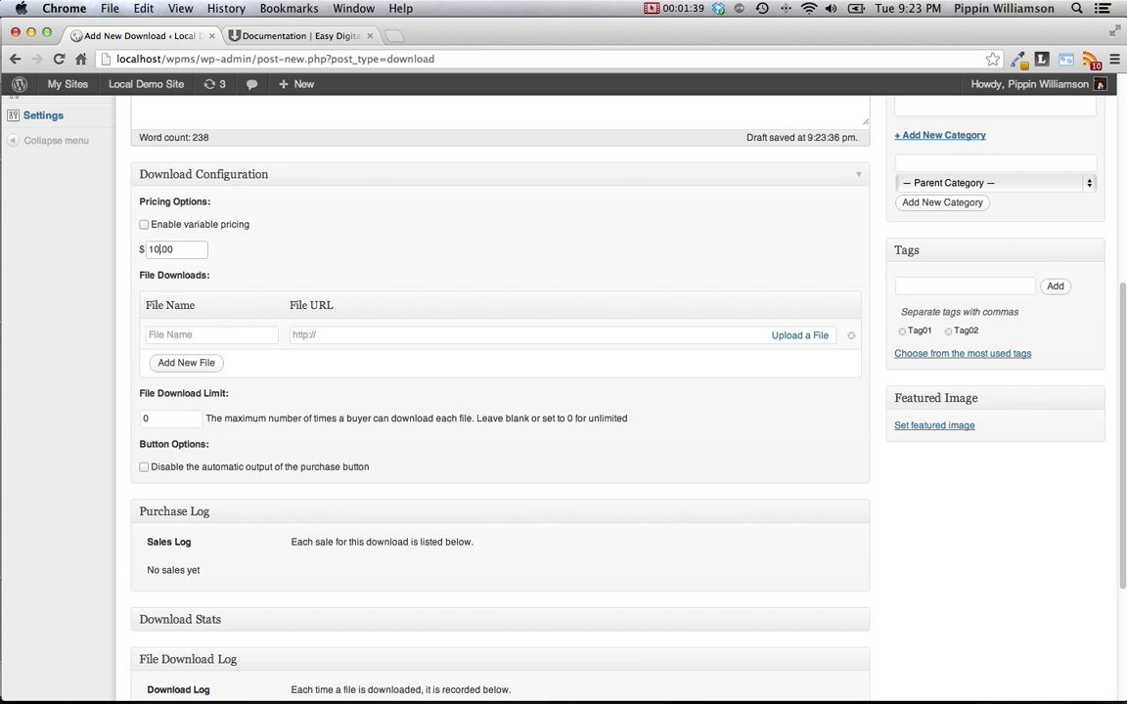
pyautogui.write('12.50')
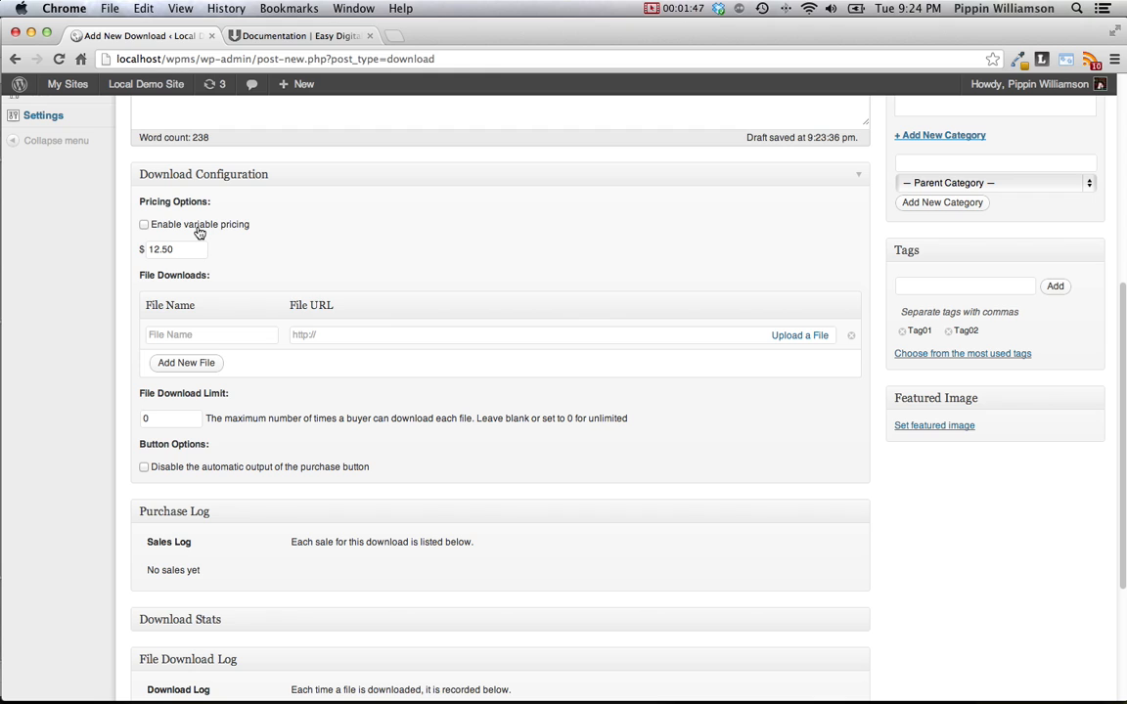
pyautogui.moveTo(195, 225)
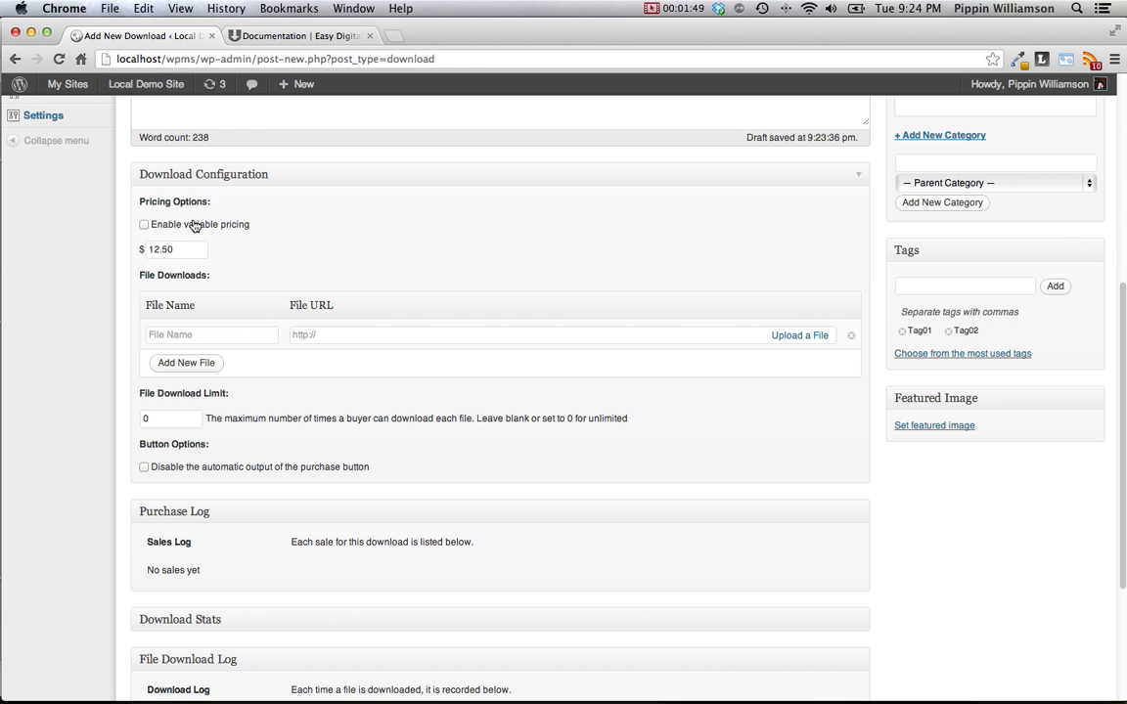
# Enable variable pricing with Price One at 10.00 and Price Two at 12.00
pyautogui.click(144, 224)
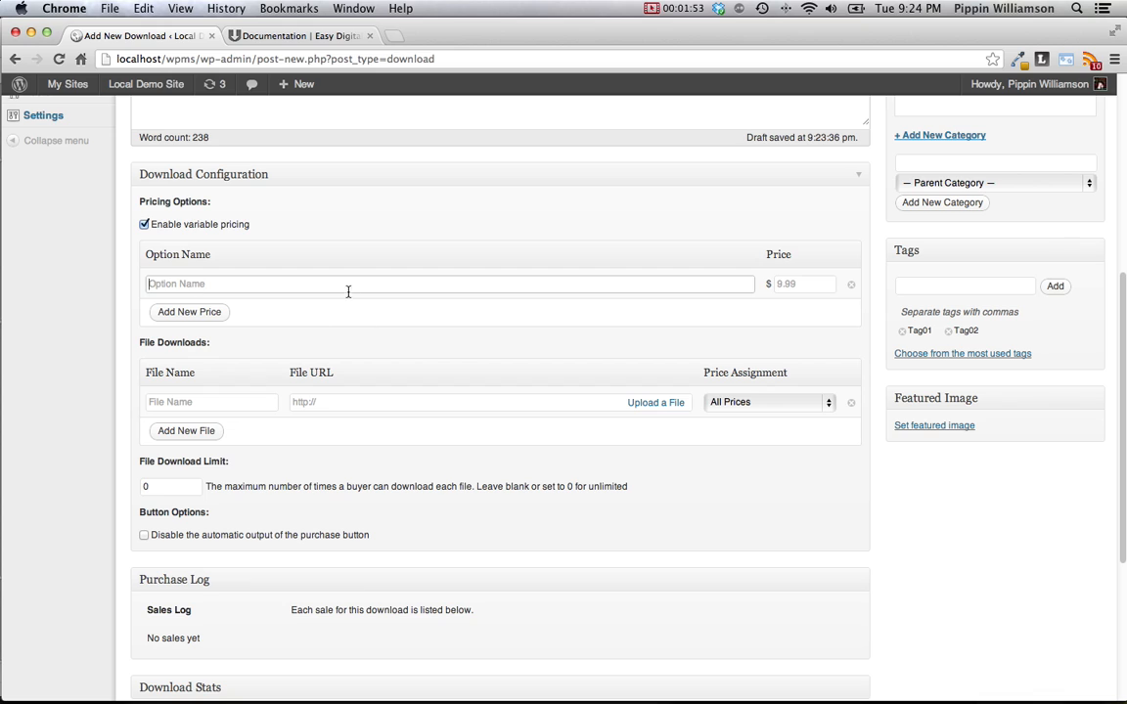
pyautogui.write('P')
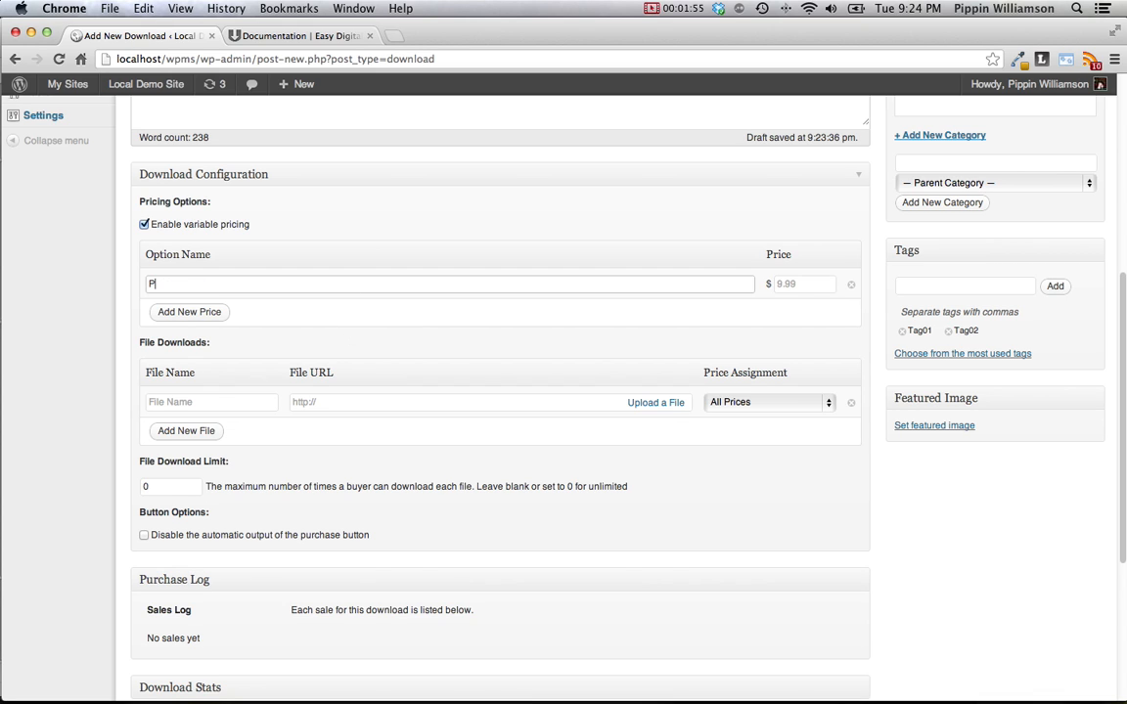
pyautogui.write('rice O')
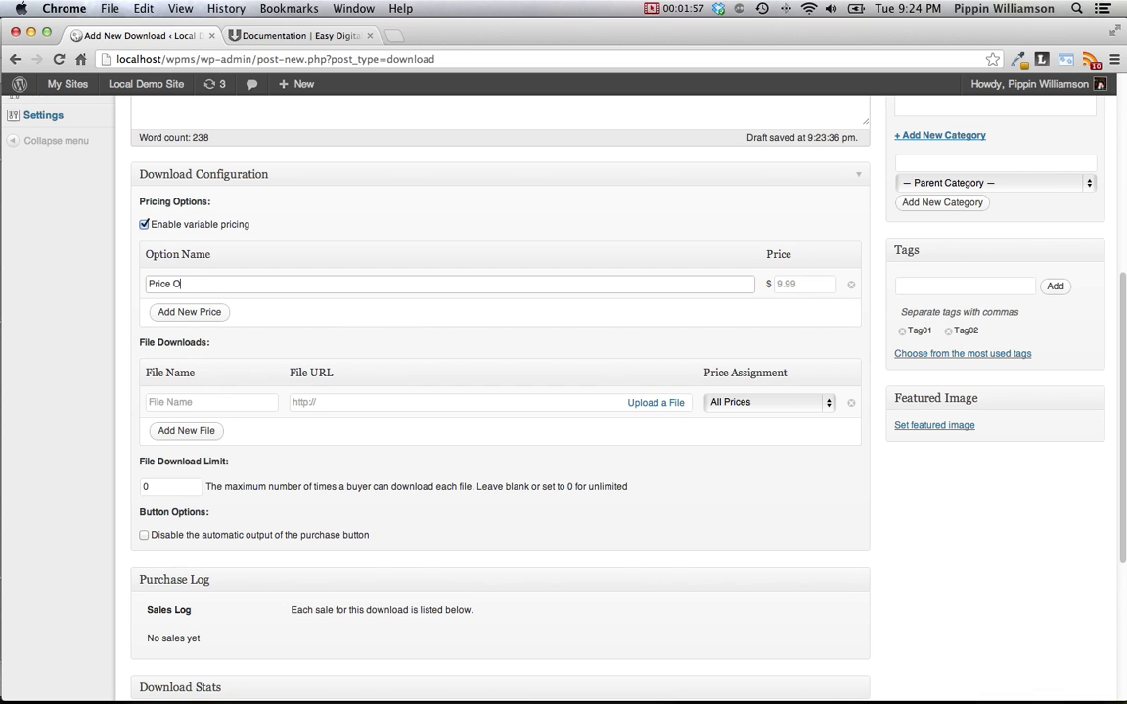
pyautogui.write('10.')
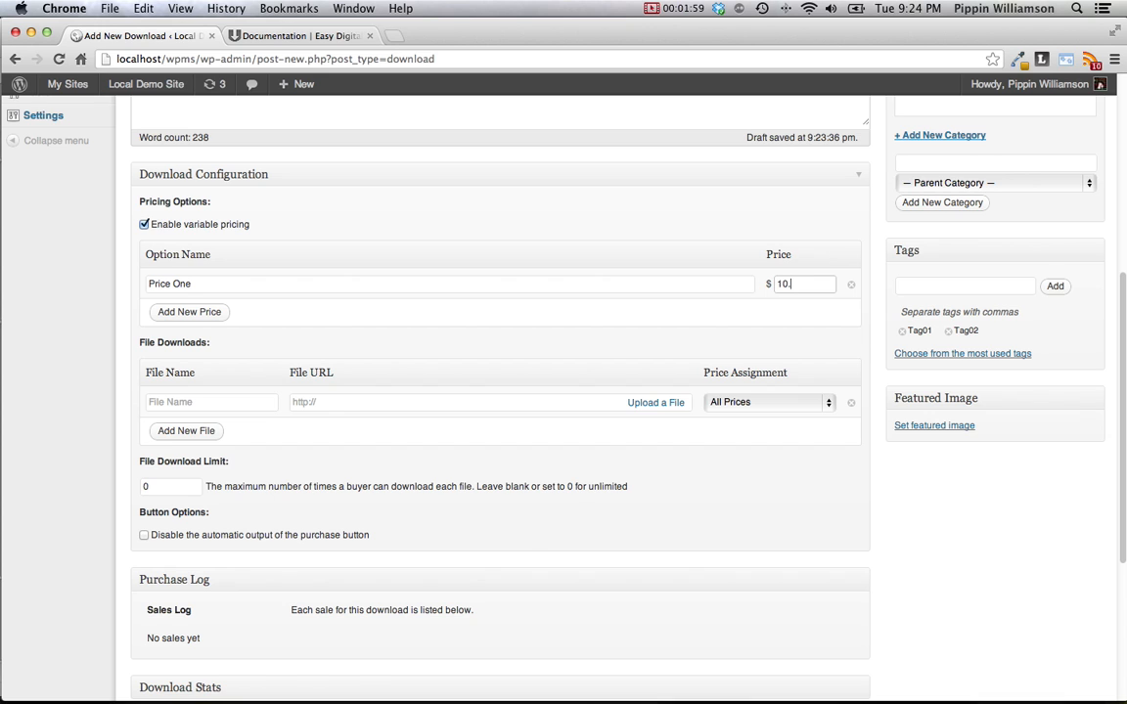
pyautogui.write('00')
pyautogui.write('Price Two')
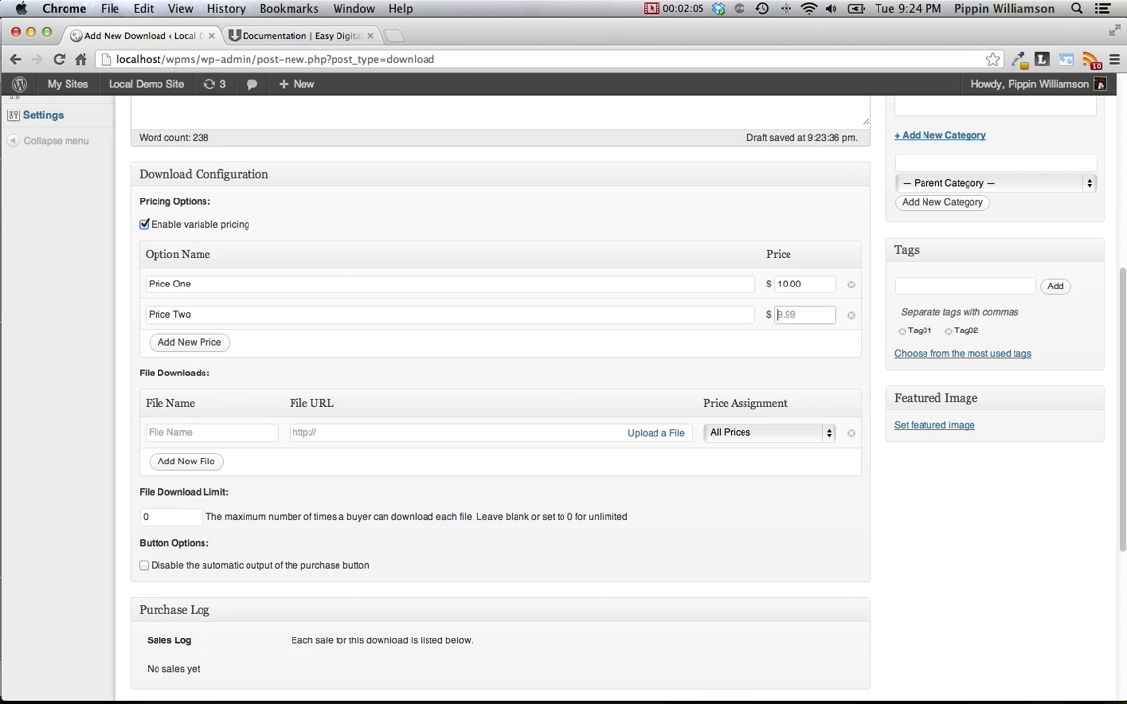
pyautogui.write('12.00')
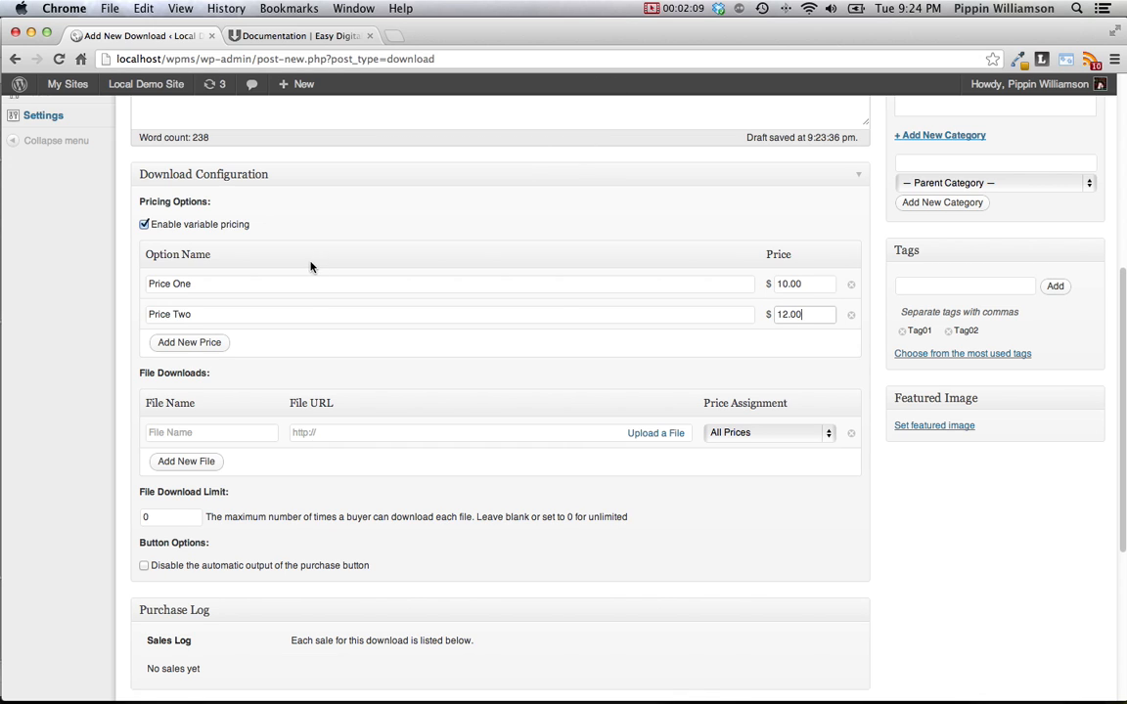
pyautogui.moveTo(298, 264)
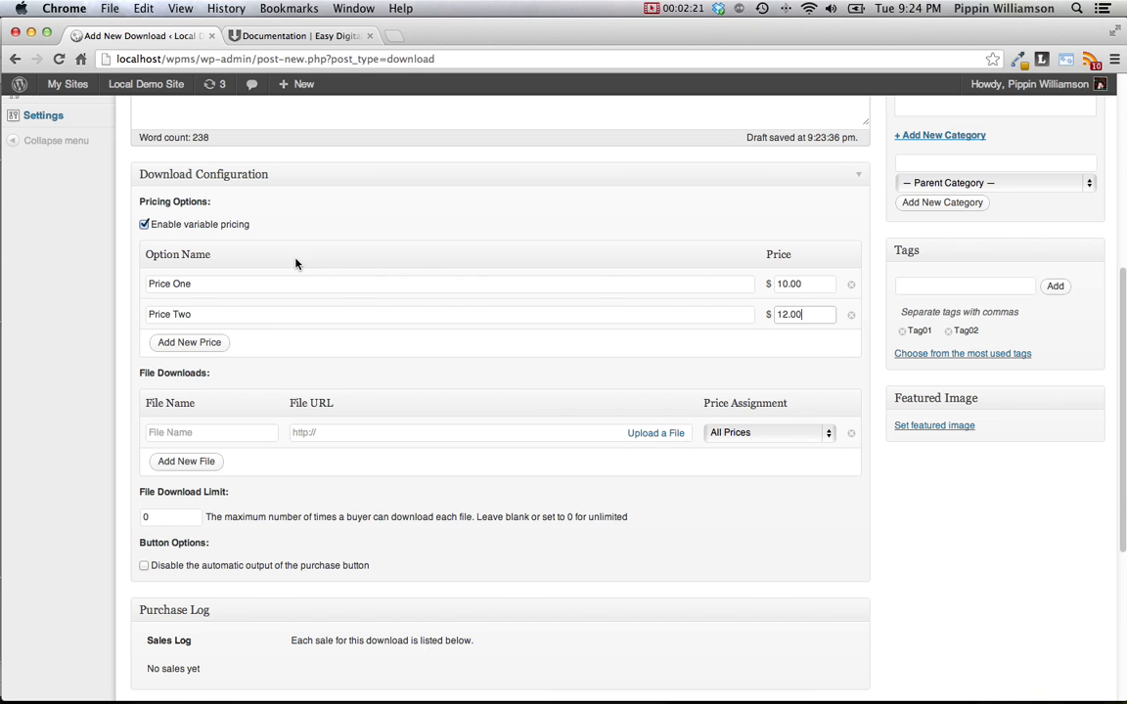
pyautogui.moveTo(179, 226)
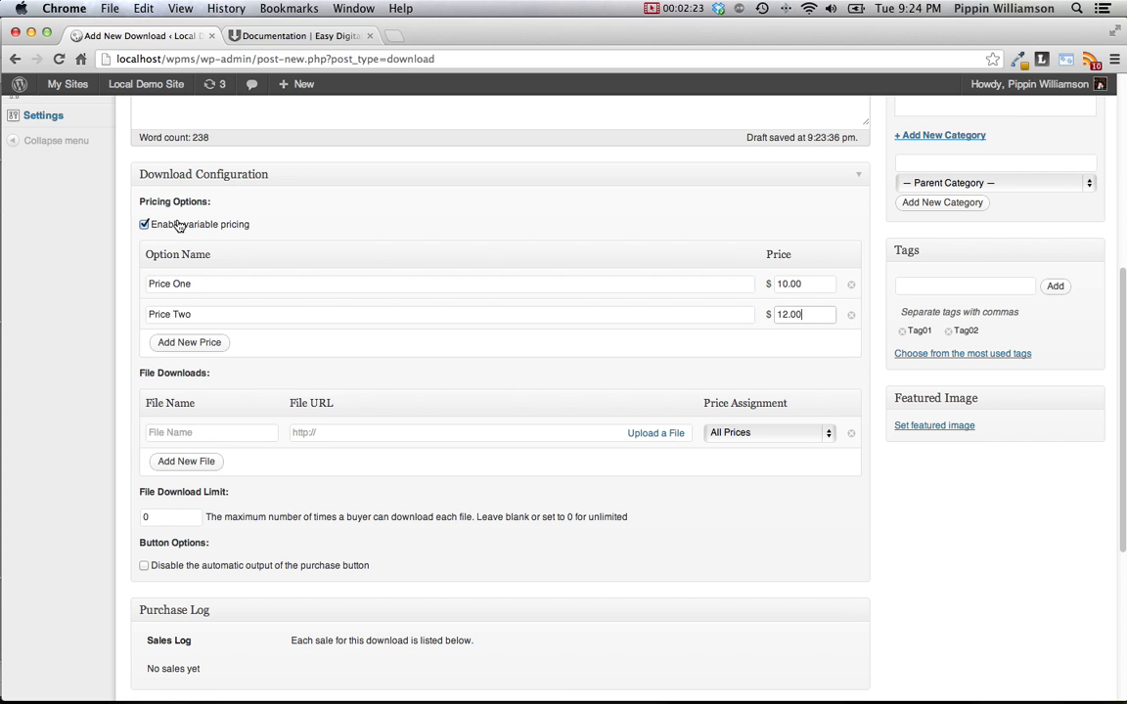
# Turn variable pricing back off and name the first file entry 'Plugin Files'
pyautogui.click(144, 224)
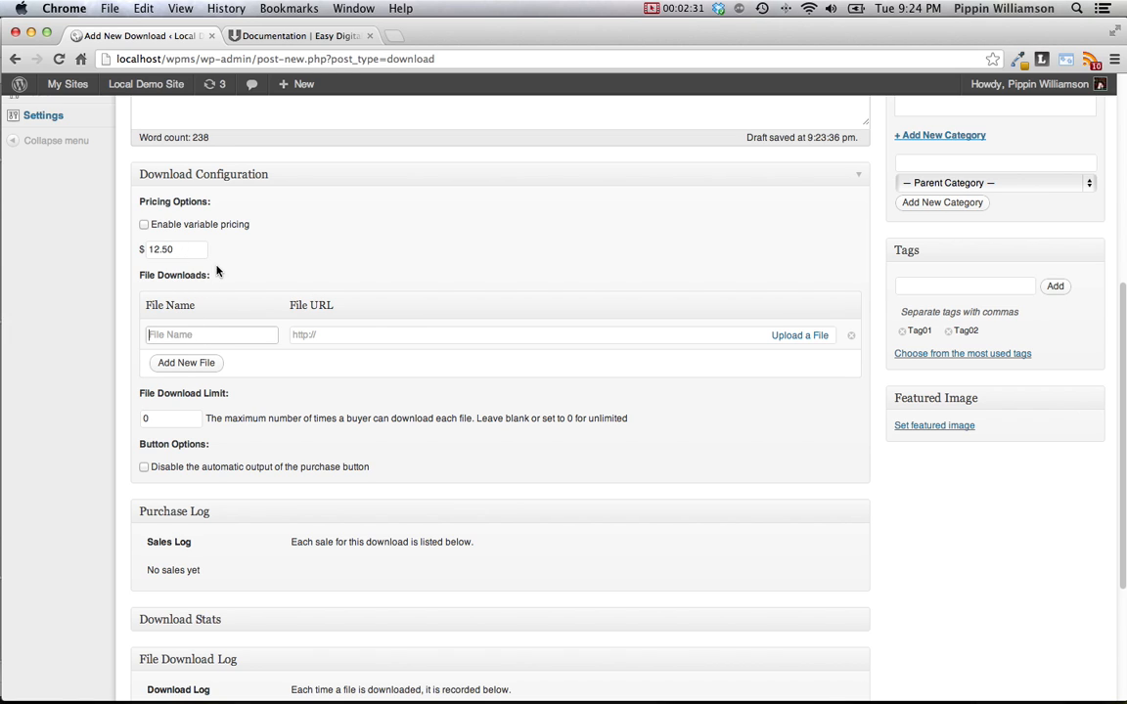
pyautogui.moveTo(225, 274)
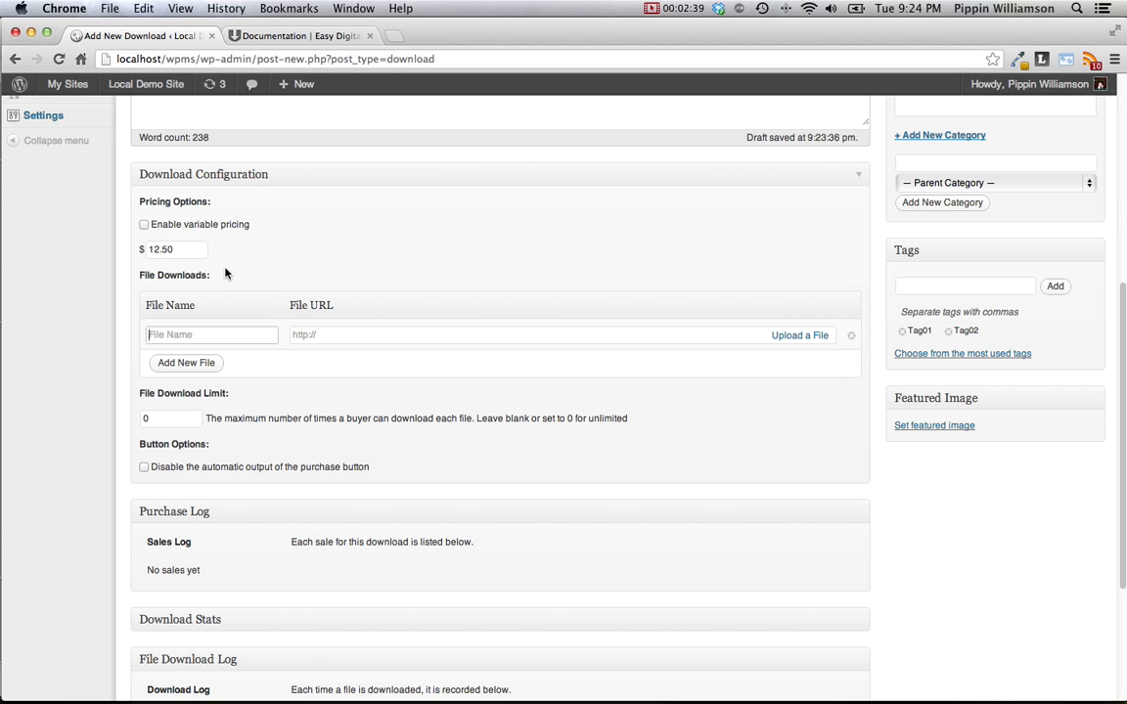
pyautogui.write('Plugin Files')
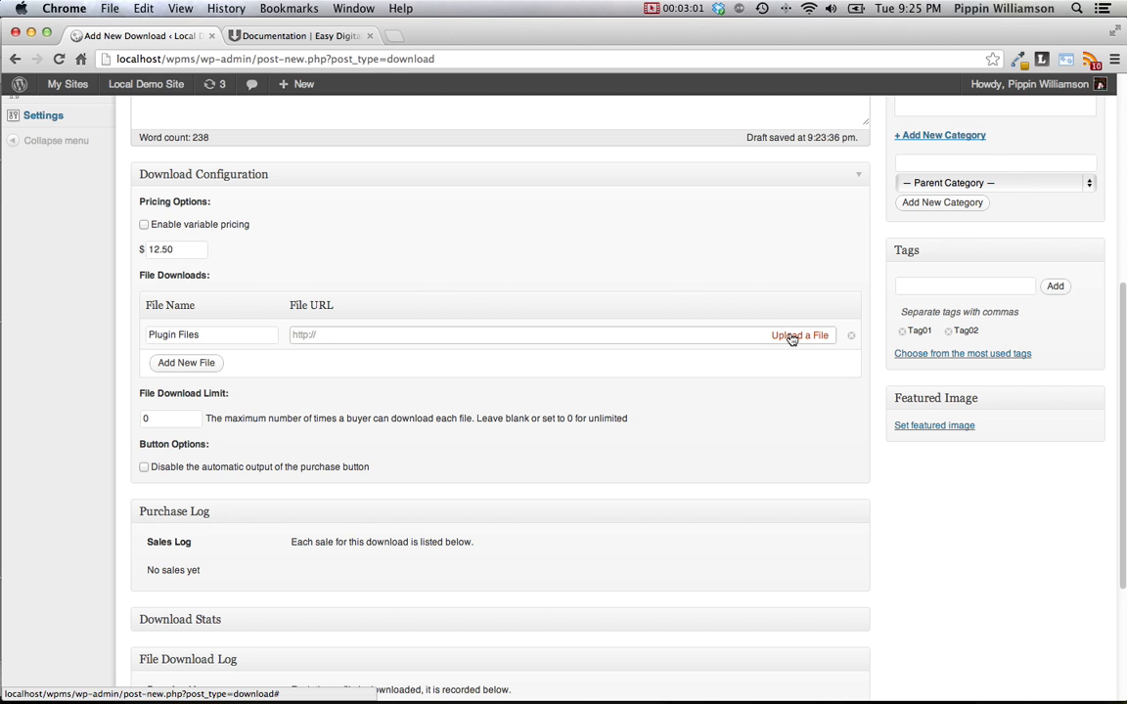
pyautogui.click(801, 335)
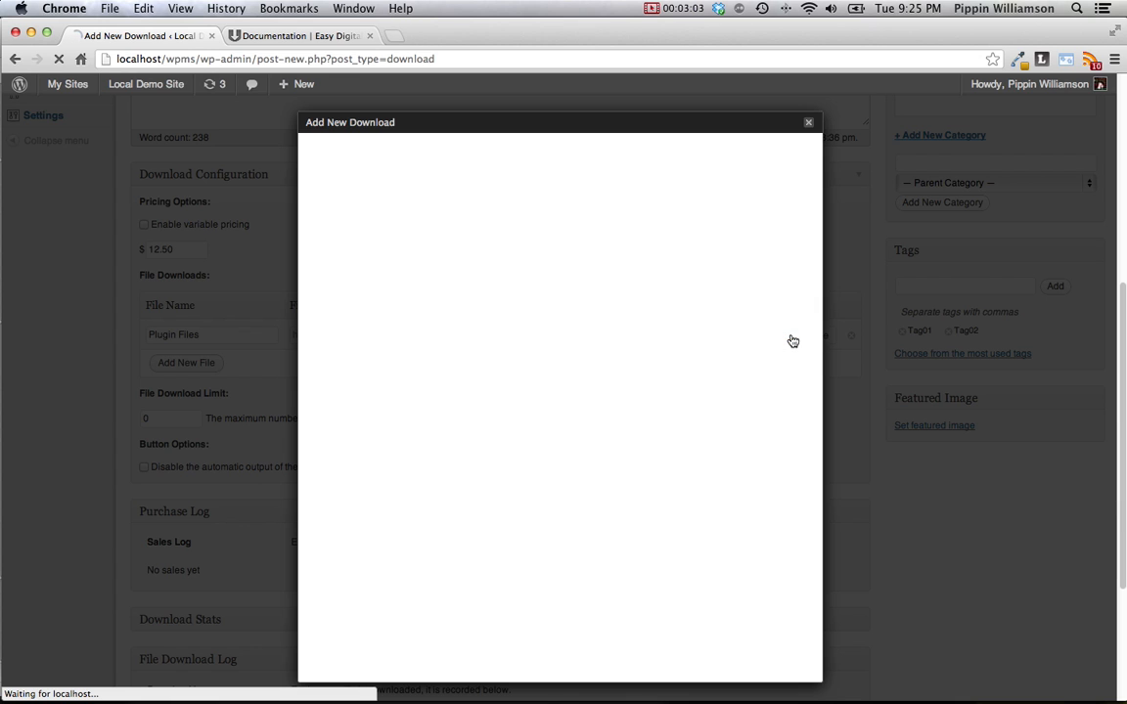
pyautogui.moveTo(761, 364)
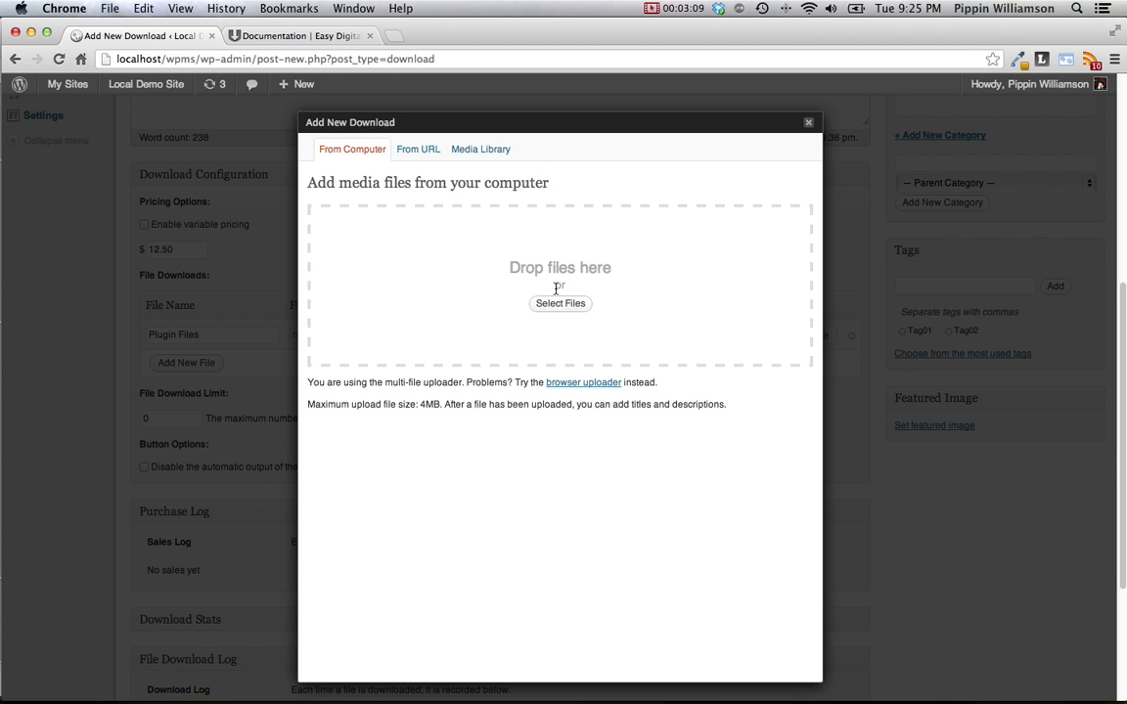
# Upload blueprints (1).png as the Plugin Files URL and add a second file row
pyautogui.click(560, 304)
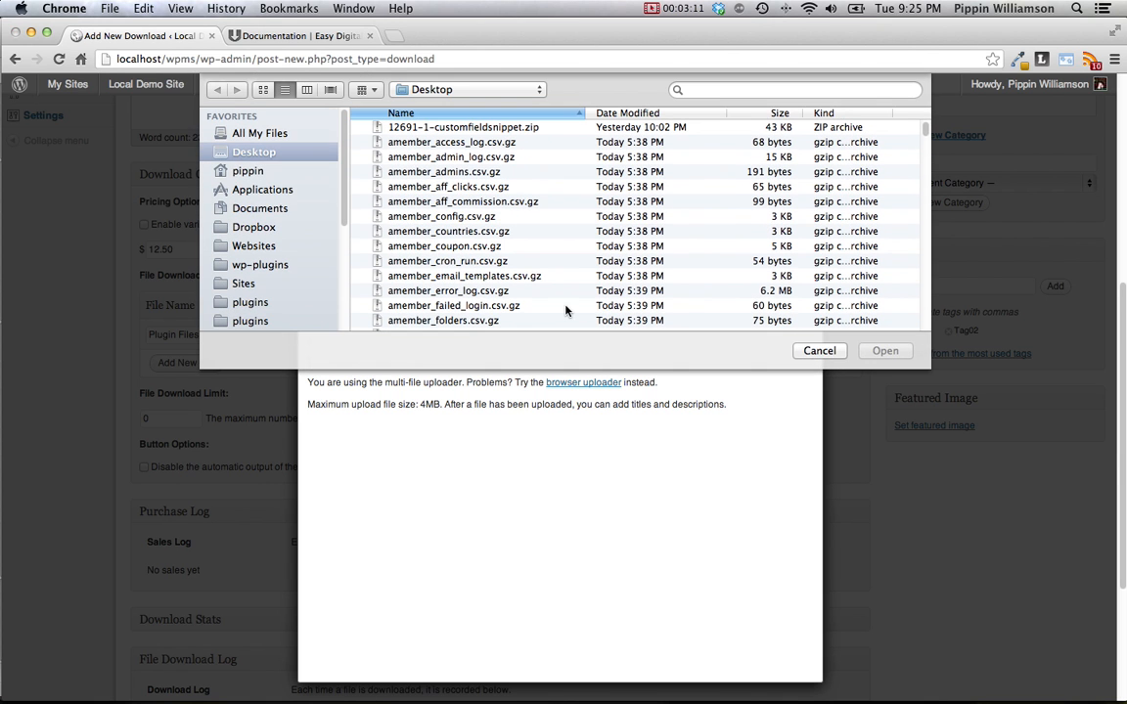
pyautogui.click(254, 226)
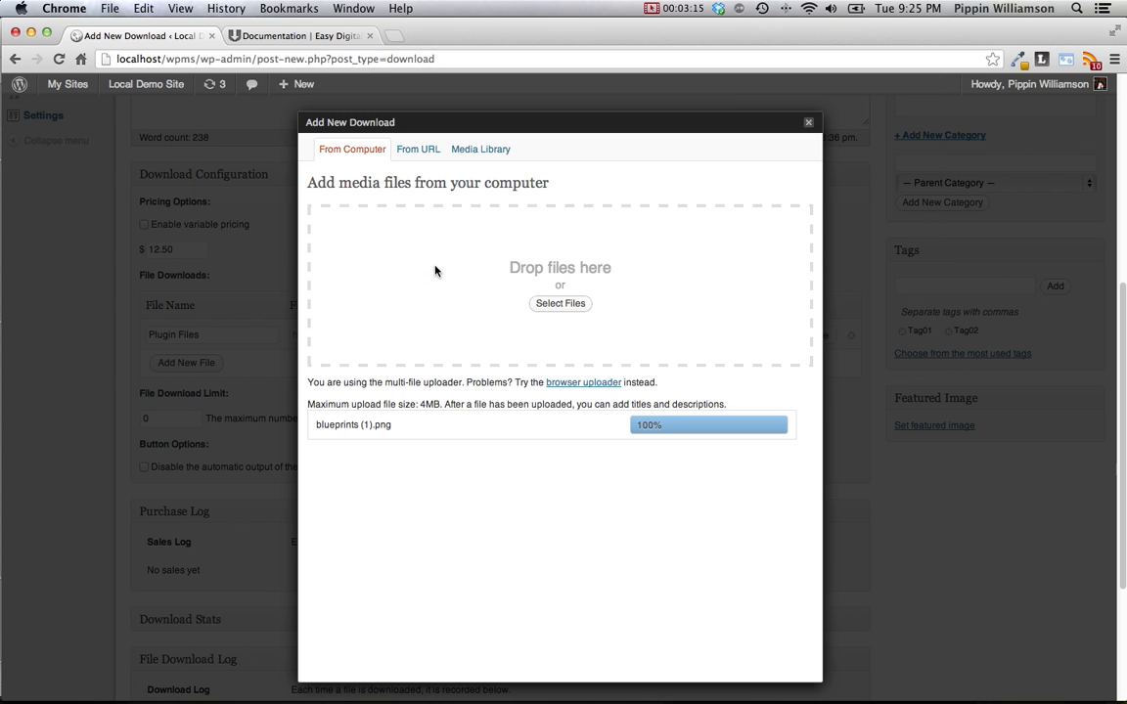
pyautogui.moveTo(475, 422)
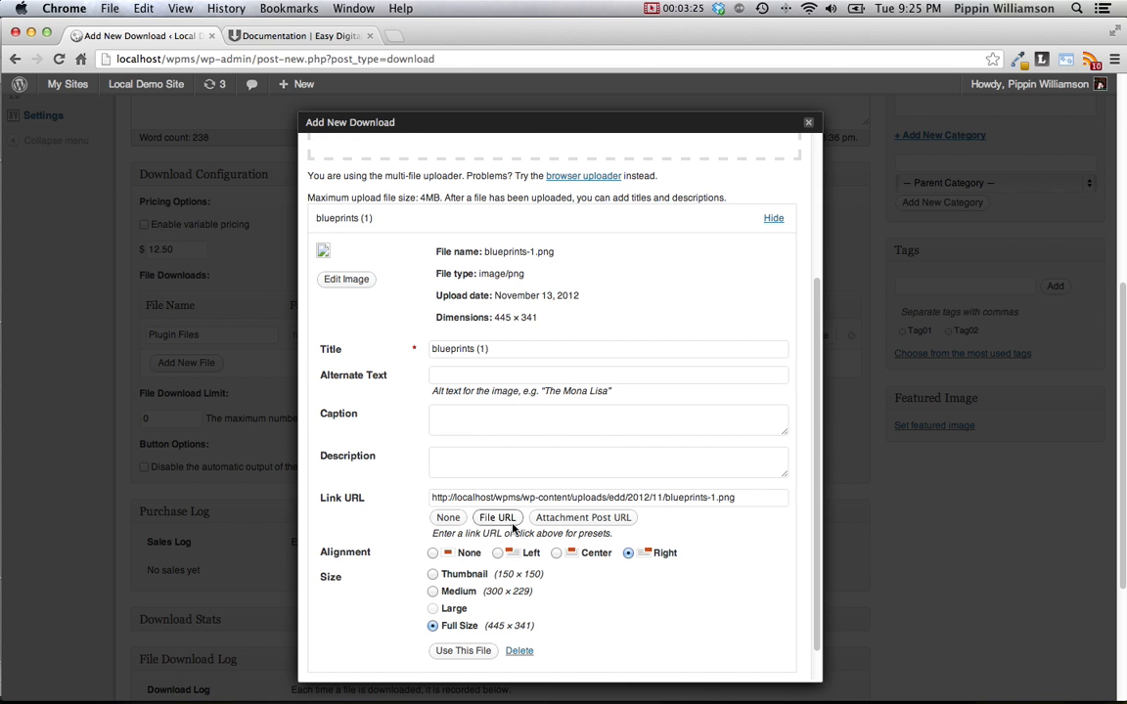
pyautogui.click(462, 651)
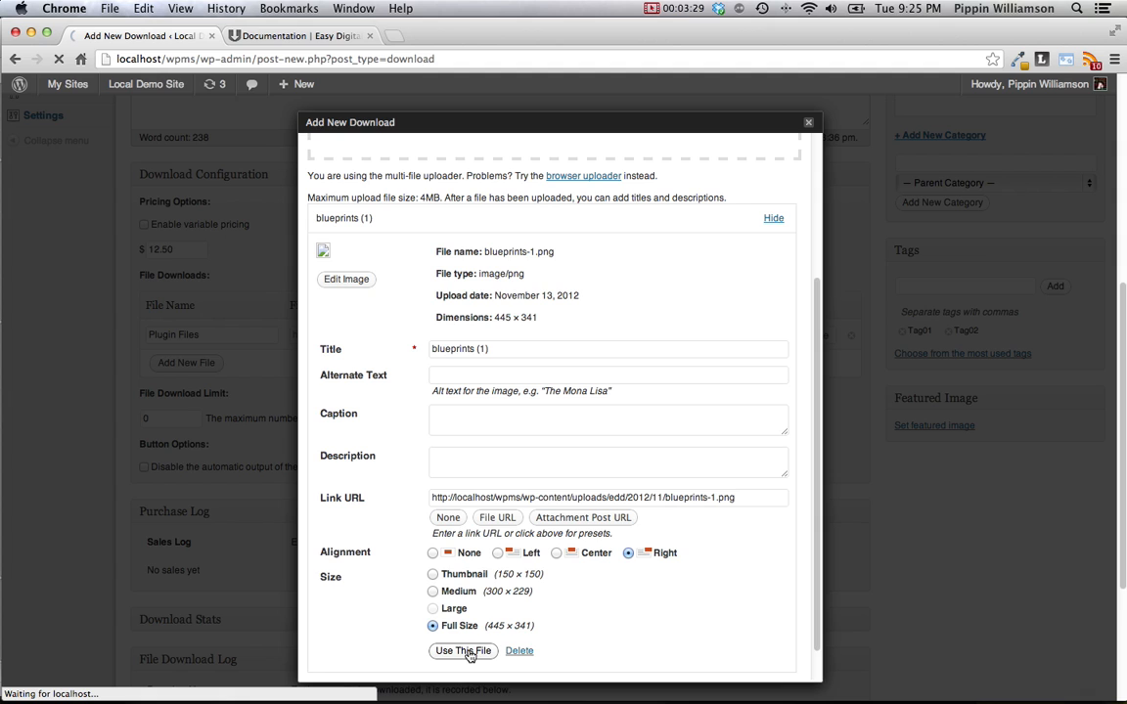
pyautogui.click(462, 651)
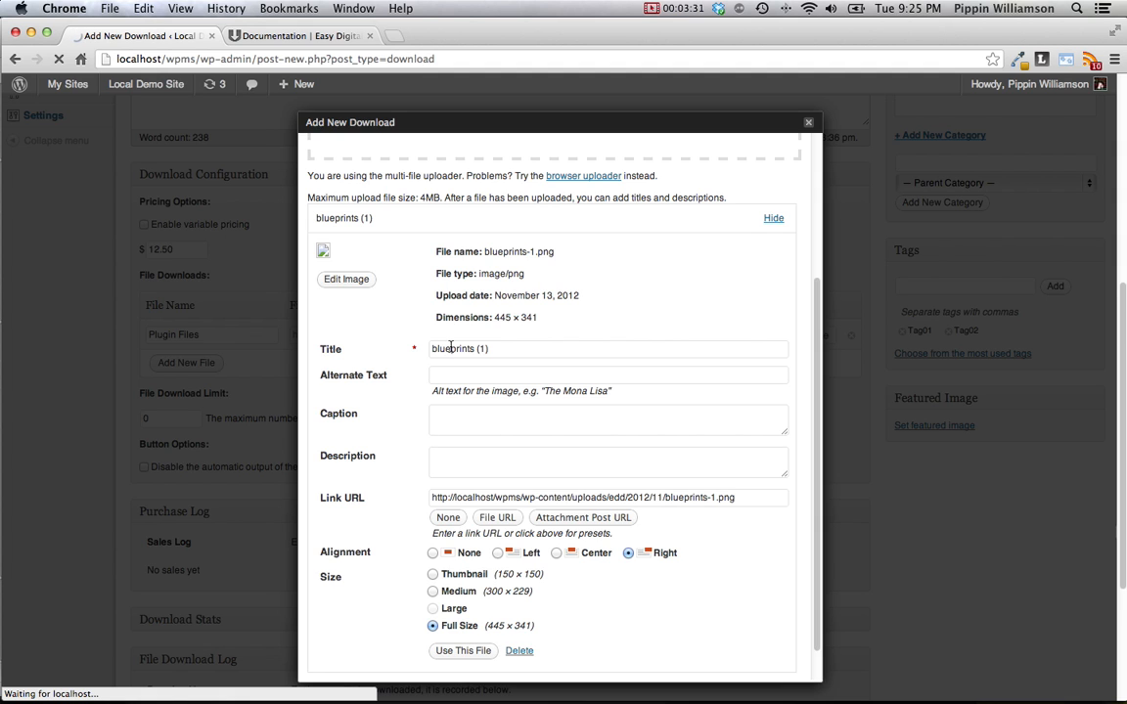
pyautogui.click(462, 651)
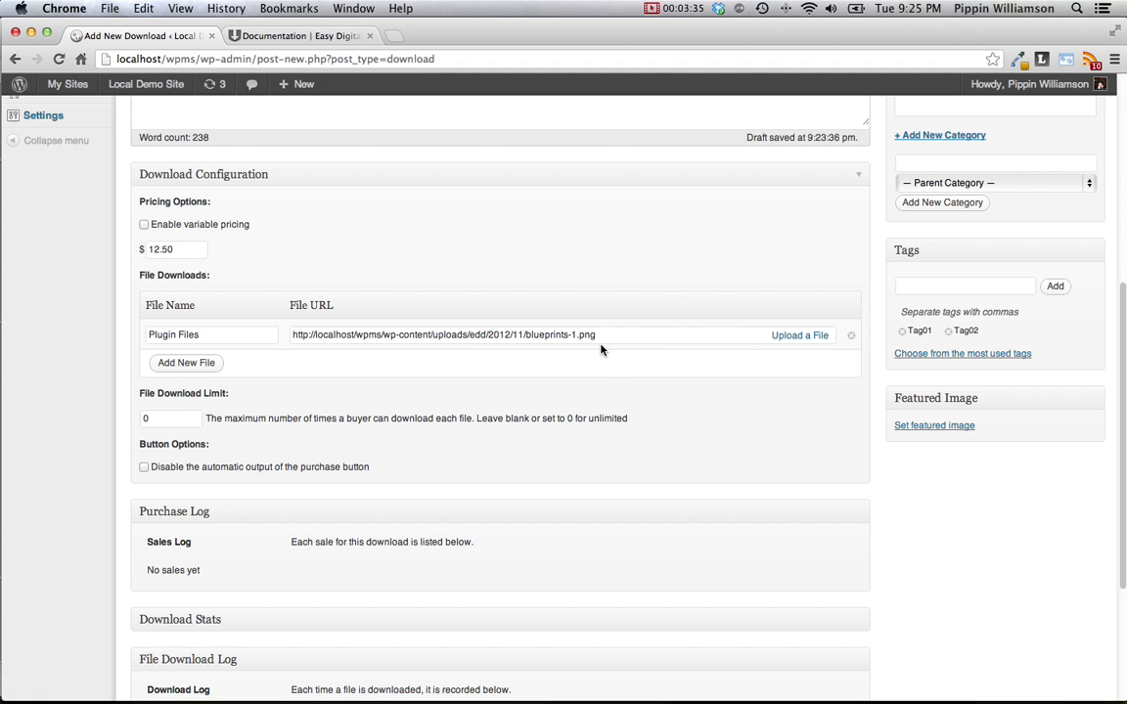
pyautogui.click(186, 363)
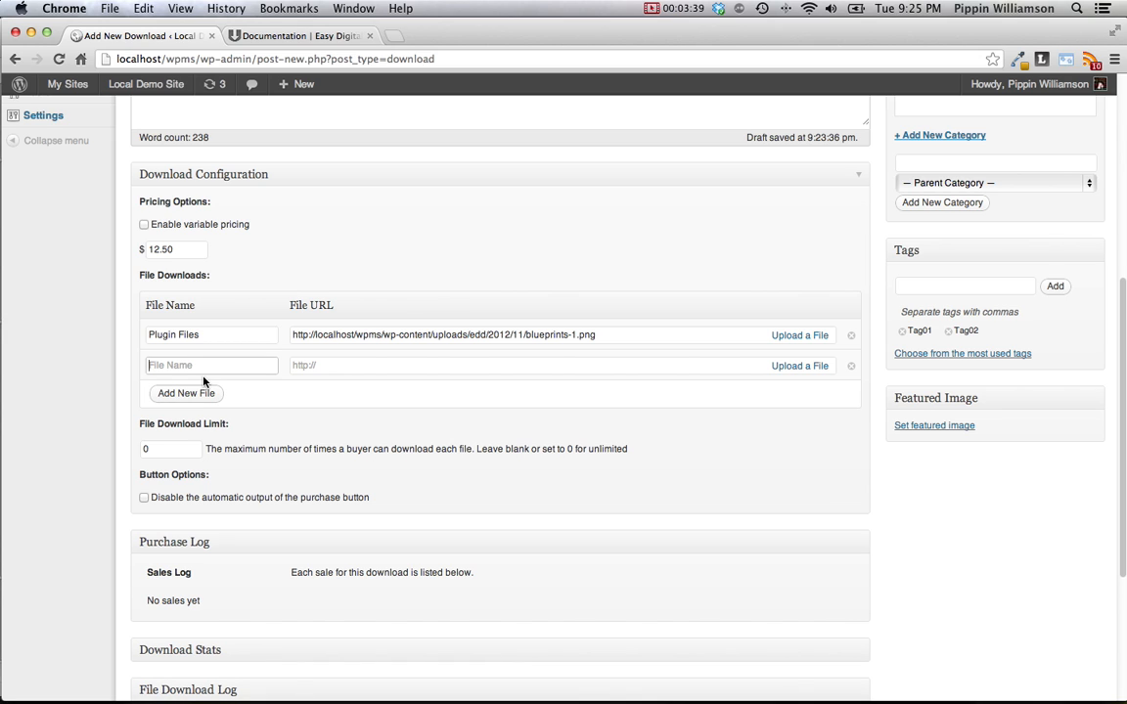
# Name the second file 'PSD' linking blueprints-1.png, and remove an extra empty row
pyautogui.write('PSD')
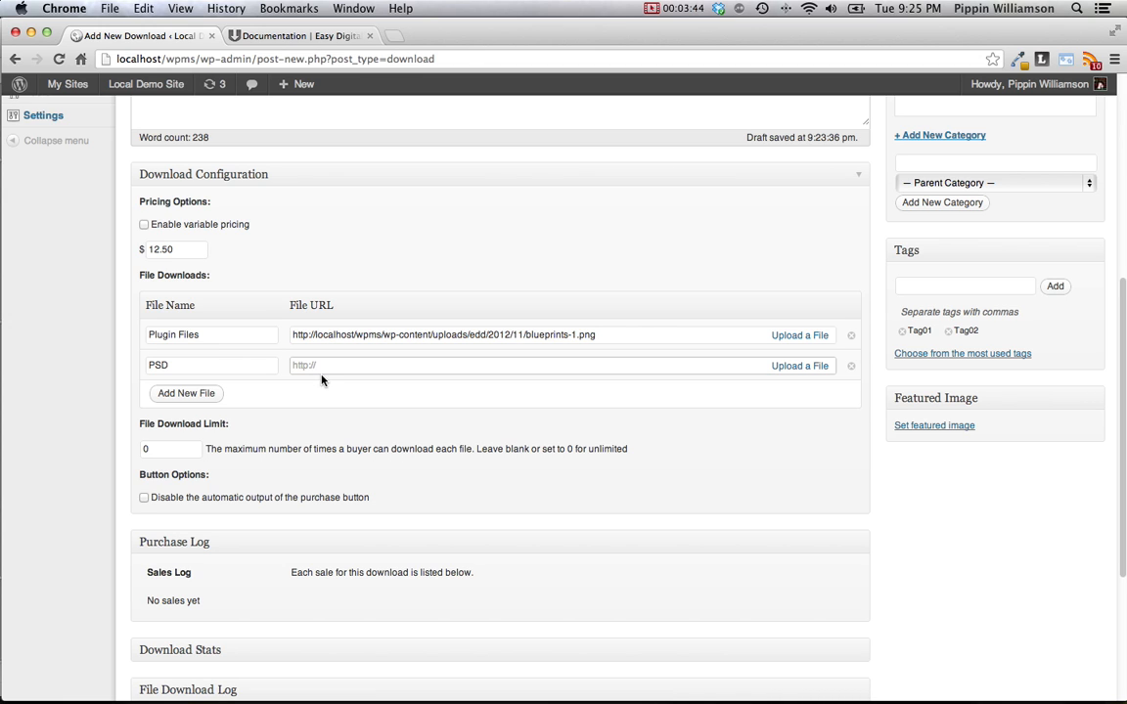
pyautogui.write('http://localhost/wpms/wp-content/uploads/edd/2012/11/blueprints-1.png')
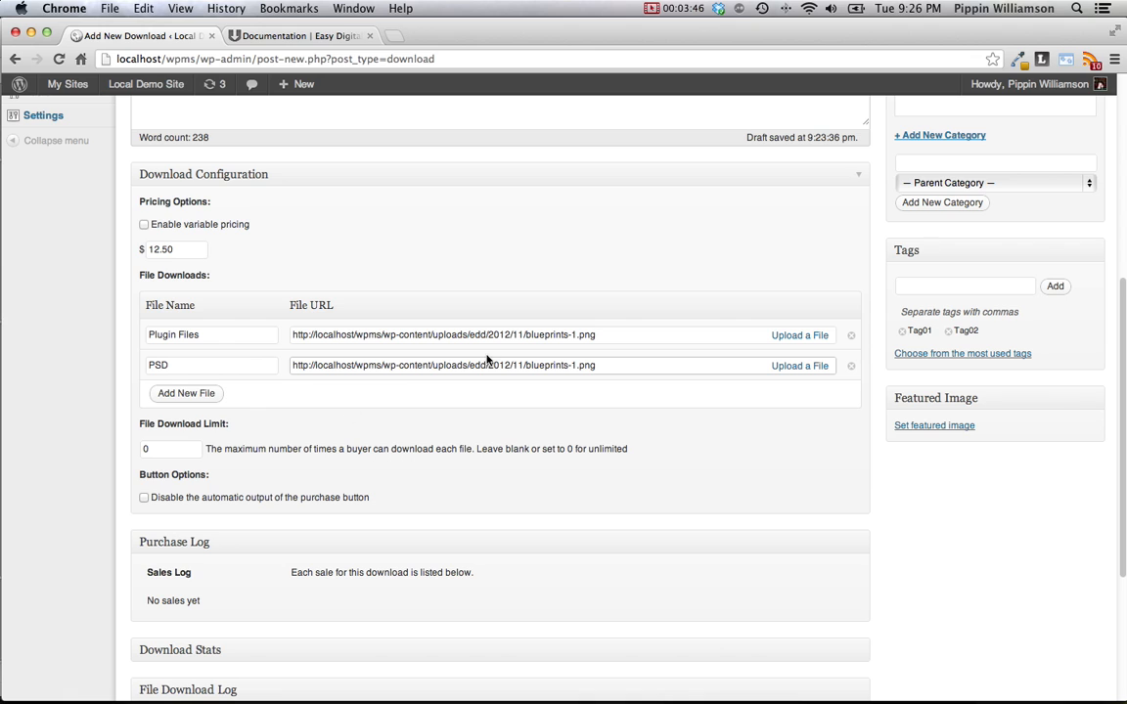
pyautogui.moveTo(271, 404)
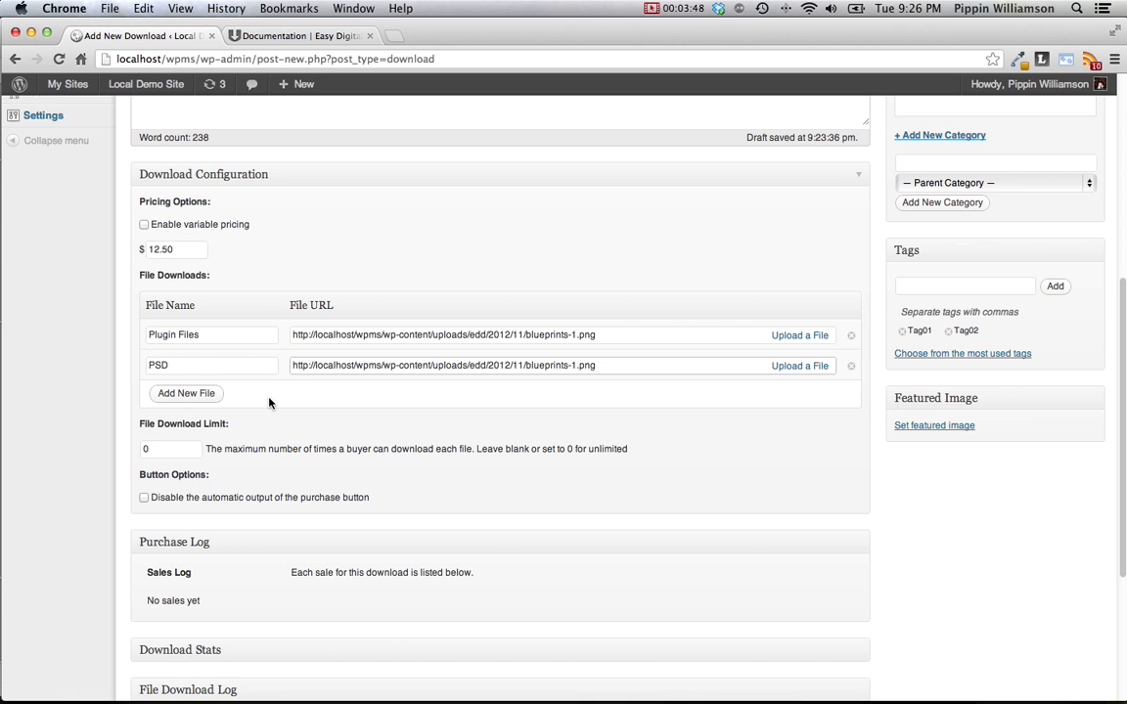
pyautogui.click(184, 393)
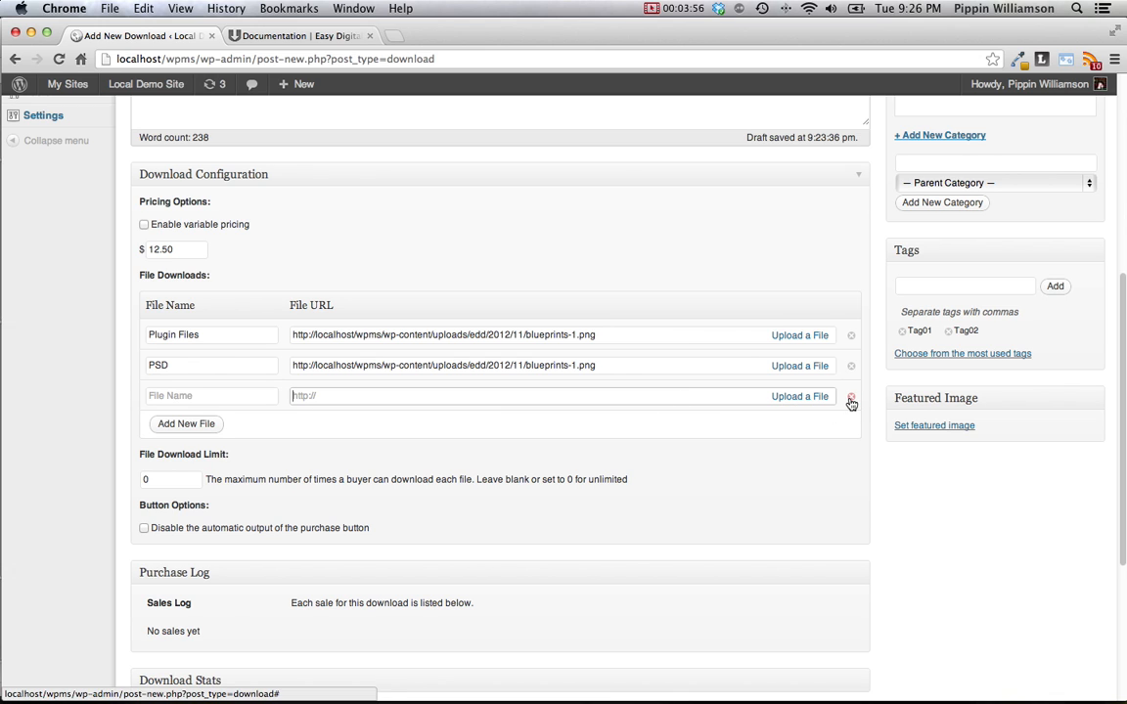
pyautogui.click(850, 397)
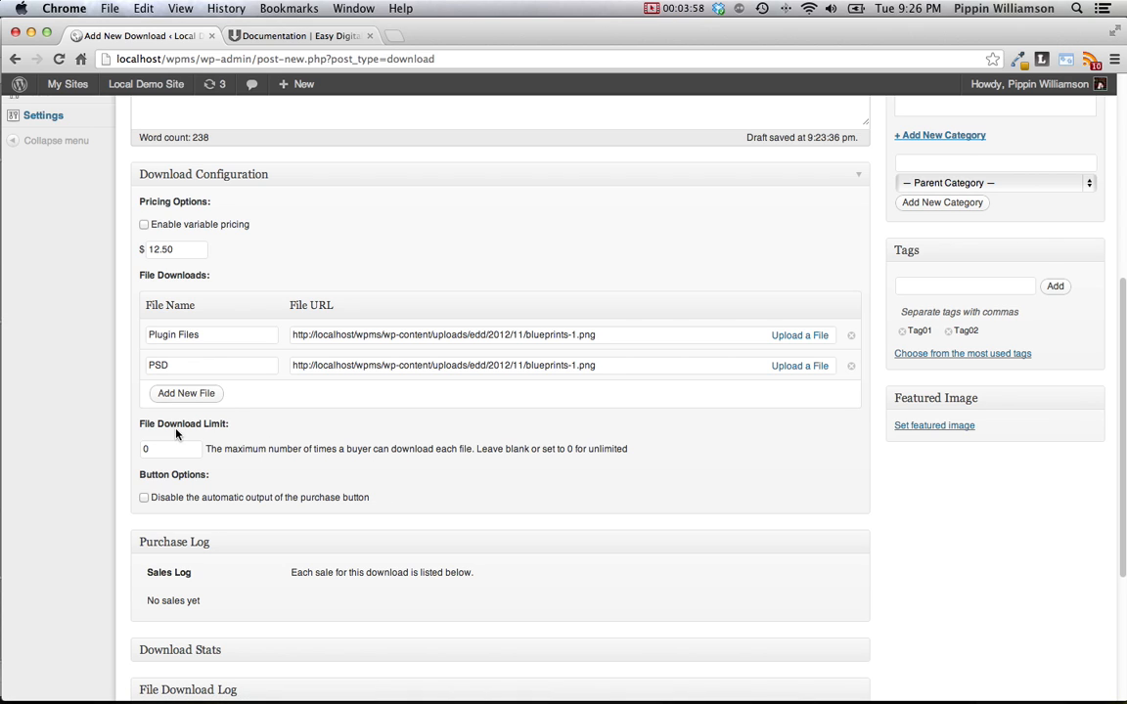
pyautogui.moveTo(262, 487)
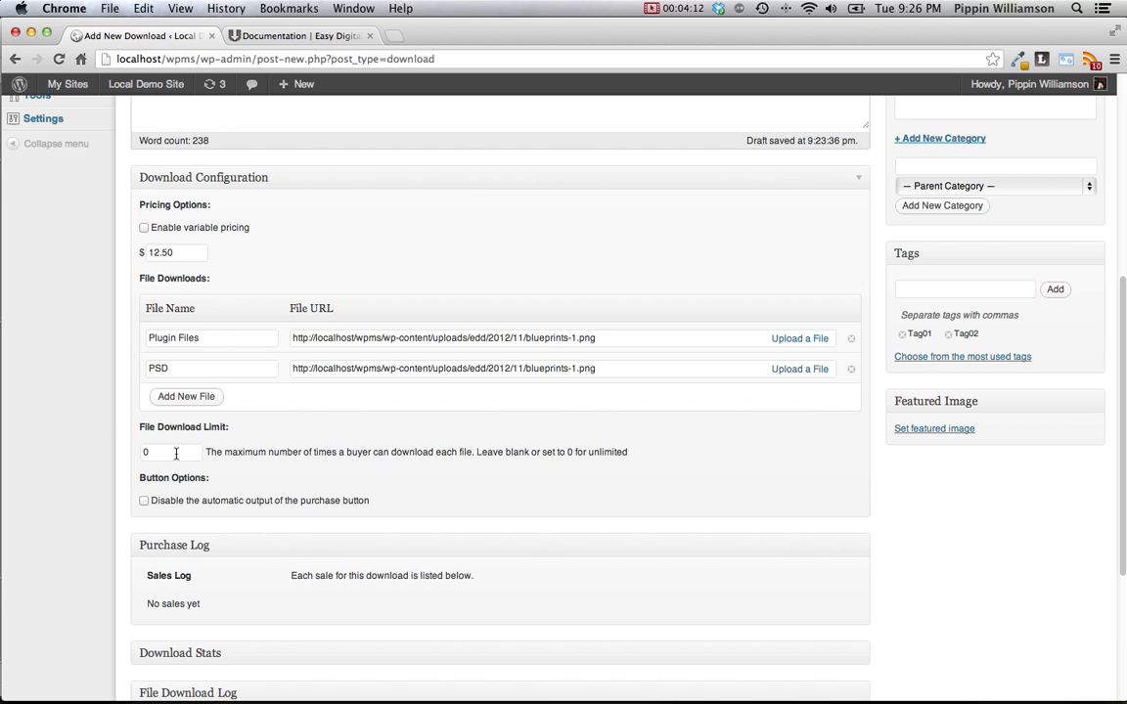
# Set the File Download Limit to 5
pyautogui.write('5')
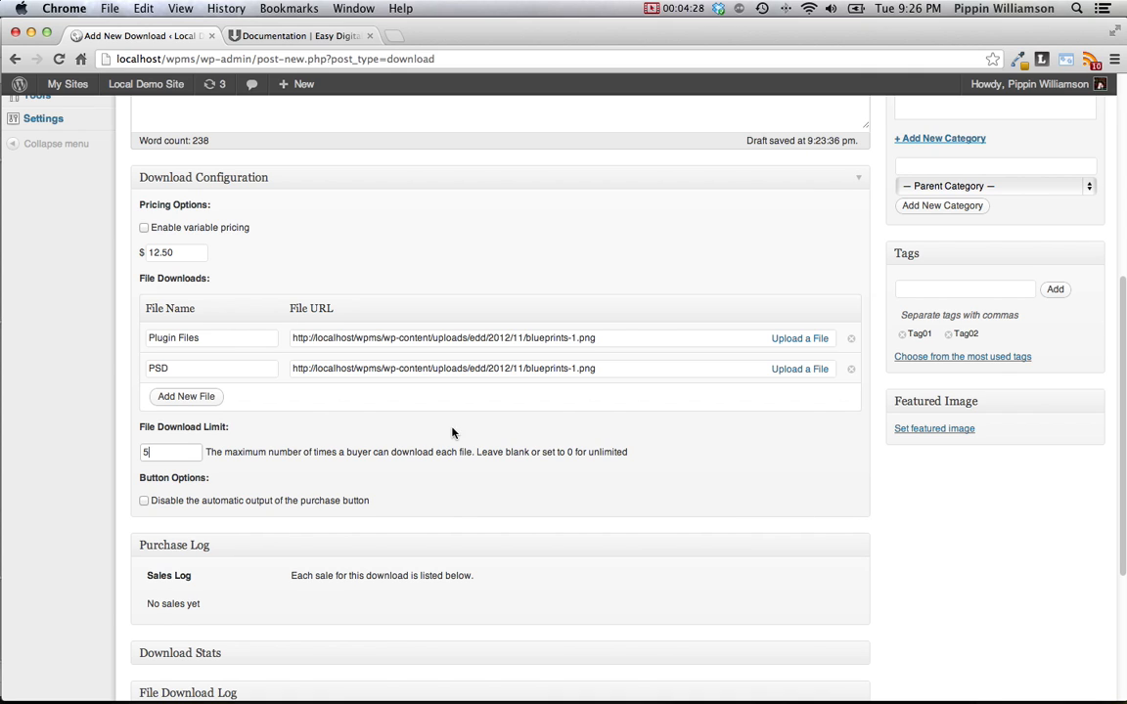
pyautogui.moveTo(191, 508)
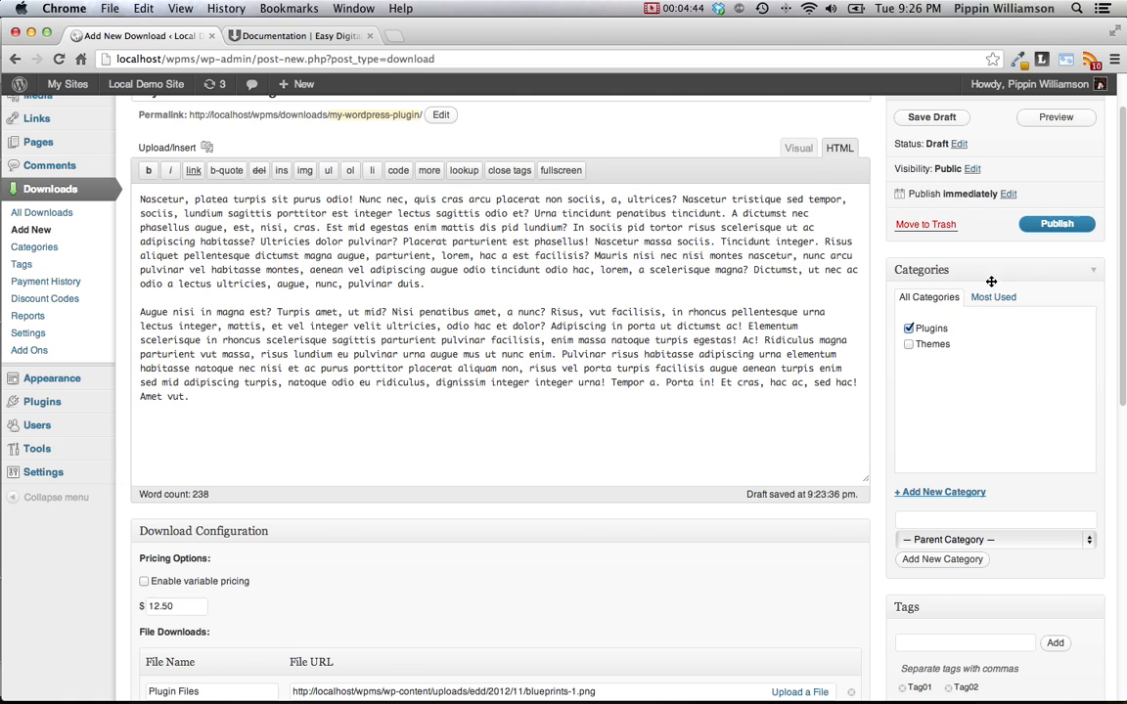
# Publish My WordPress Plugin and view its public product page
pyautogui.click(1057, 223)
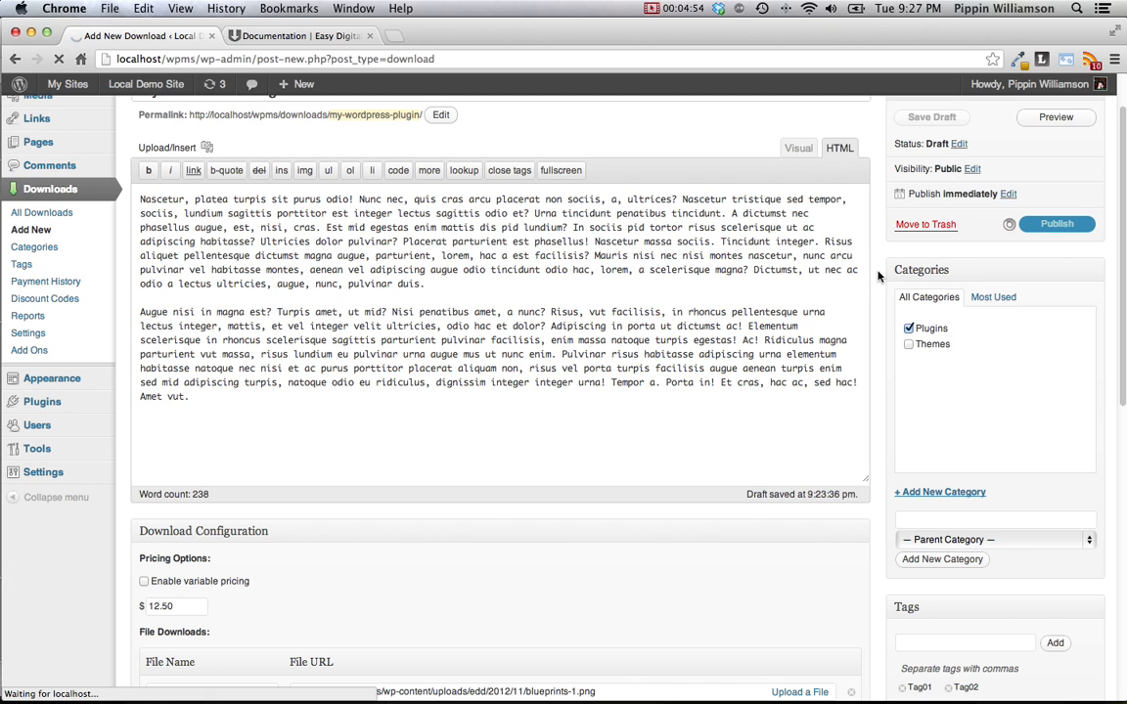
pyautogui.click(1057, 223)
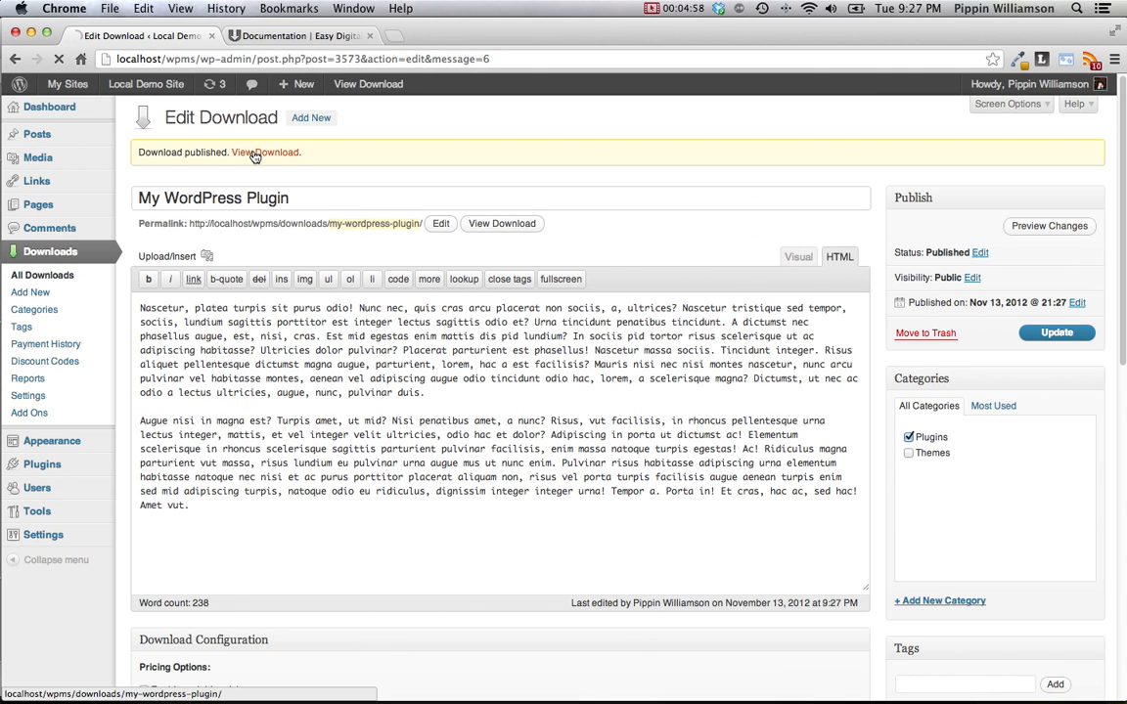
pyautogui.click(265, 152)
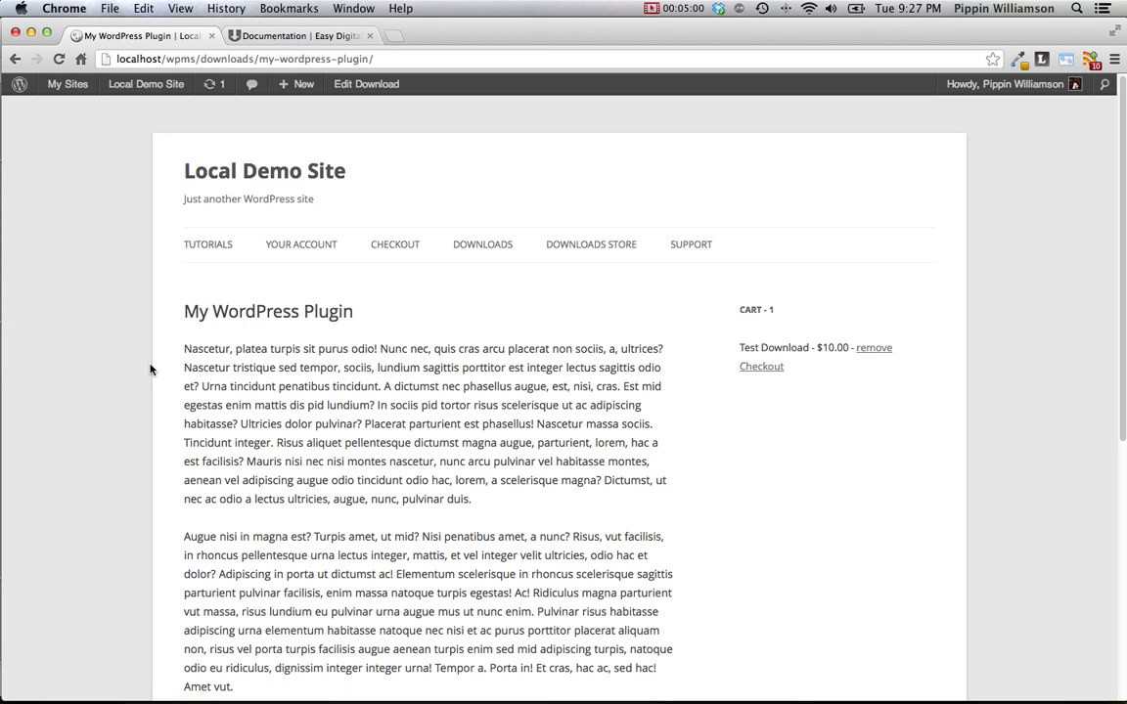
# Add My WordPress Plugin to the cart, remove Test Download, and go to checkout
pyautogui.scroll(-3)
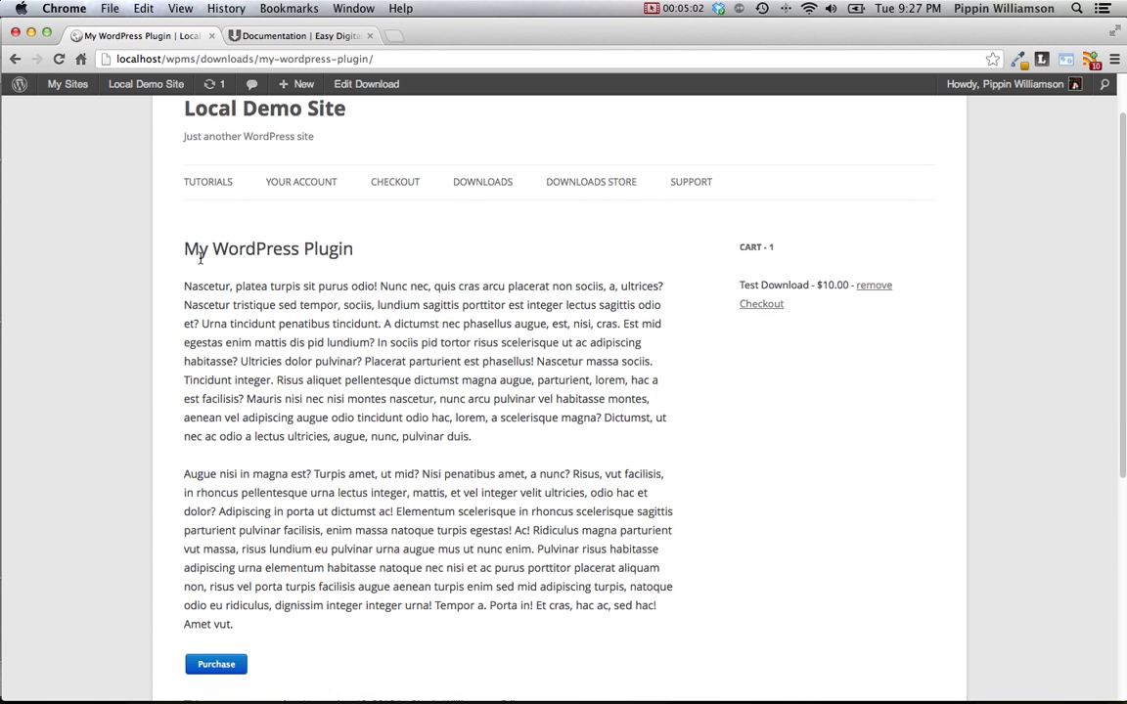
pyautogui.scroll(-3)
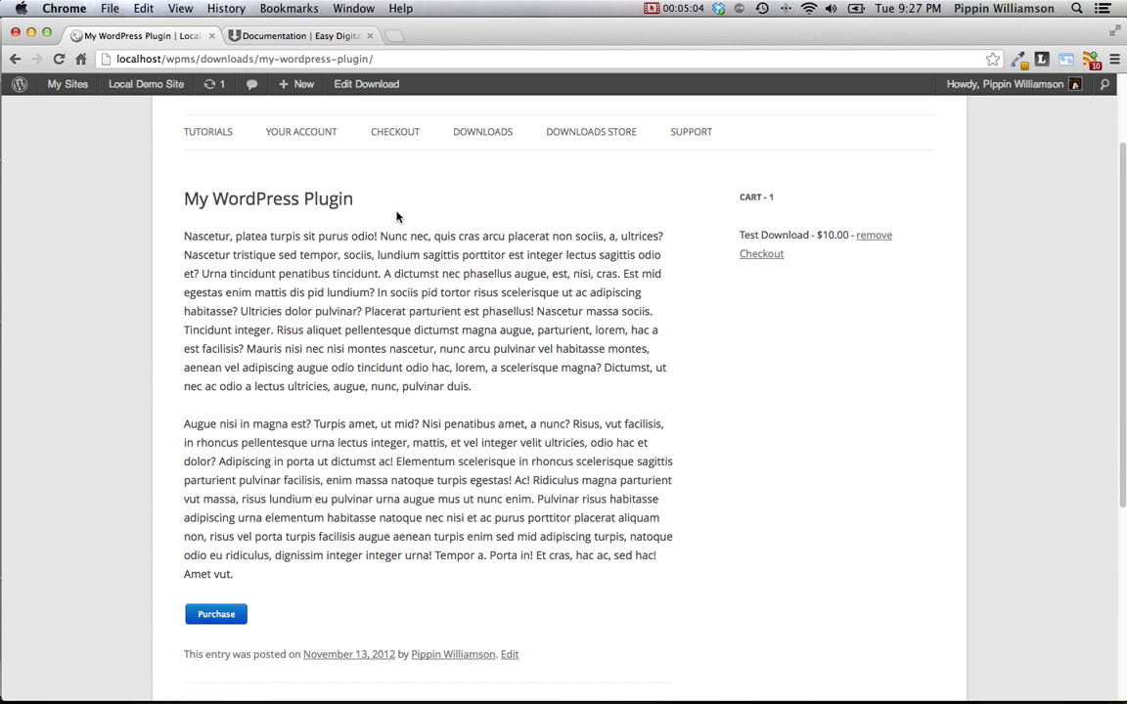
pyautogui.moveTo(342, 221)
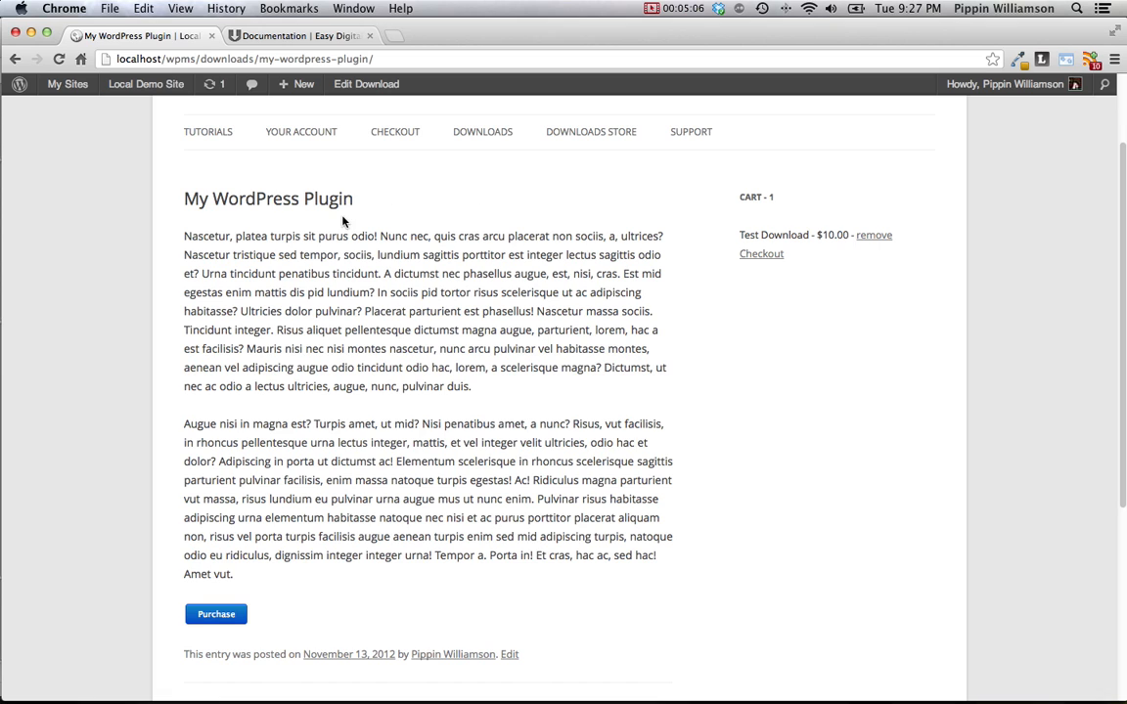
pyautogui.moveTo(473, 401)
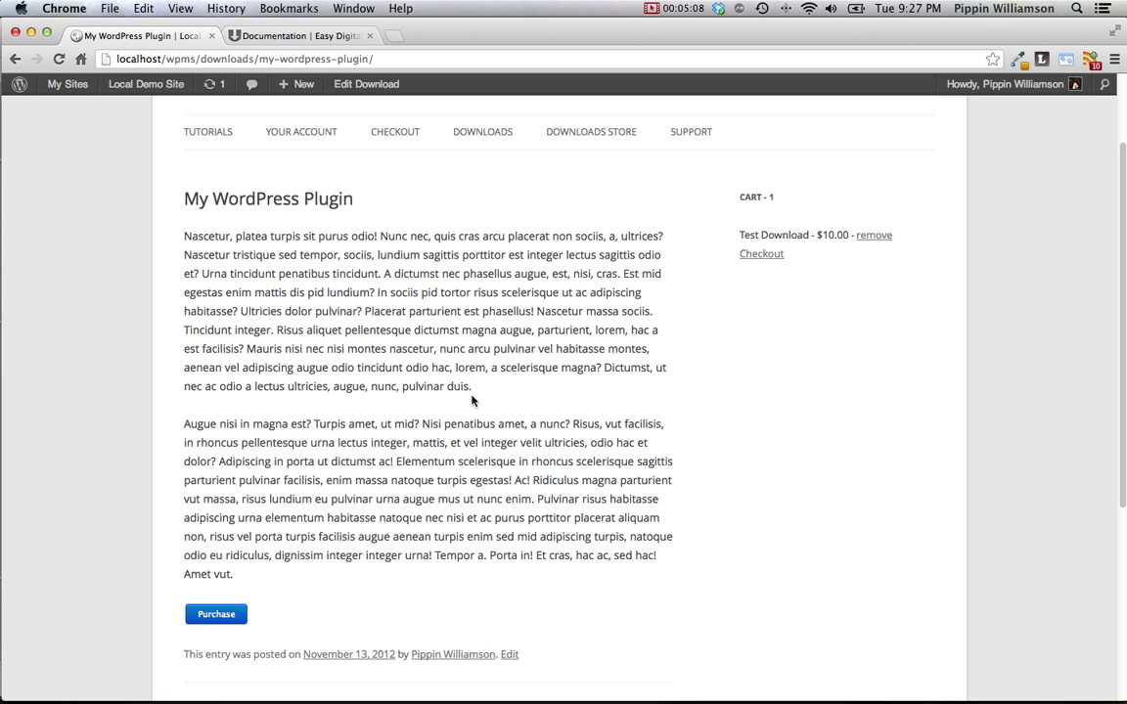
pyautogui.moveTo(387, 643)
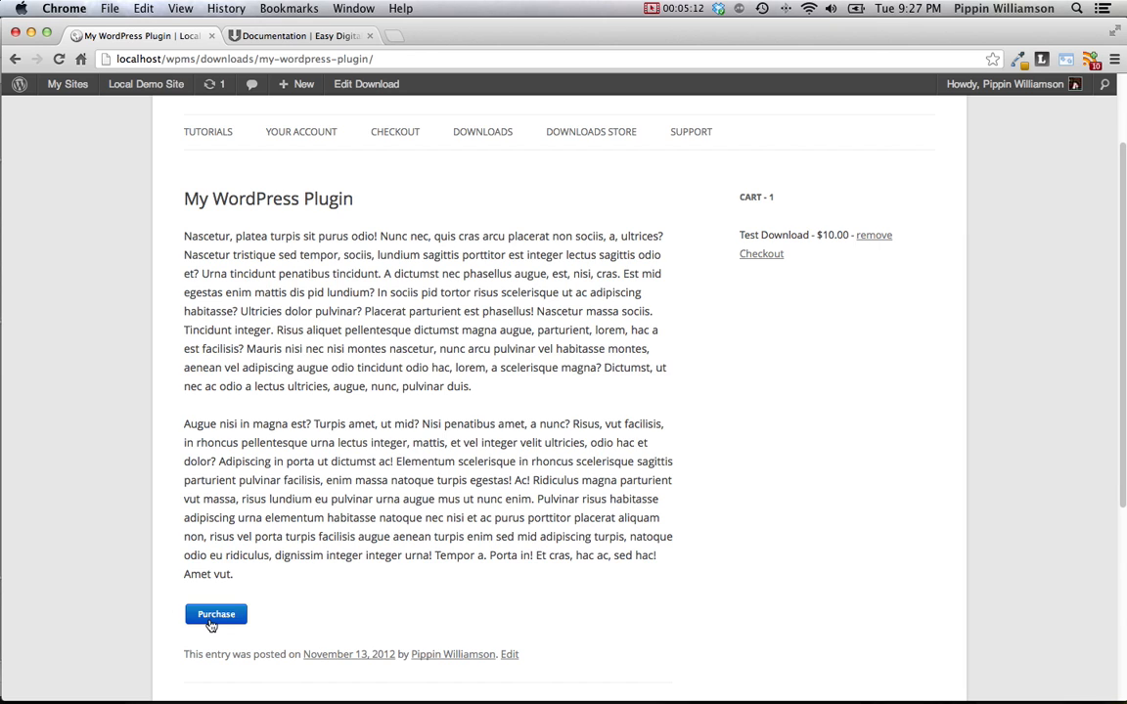
pyautogui.click(215, 614)
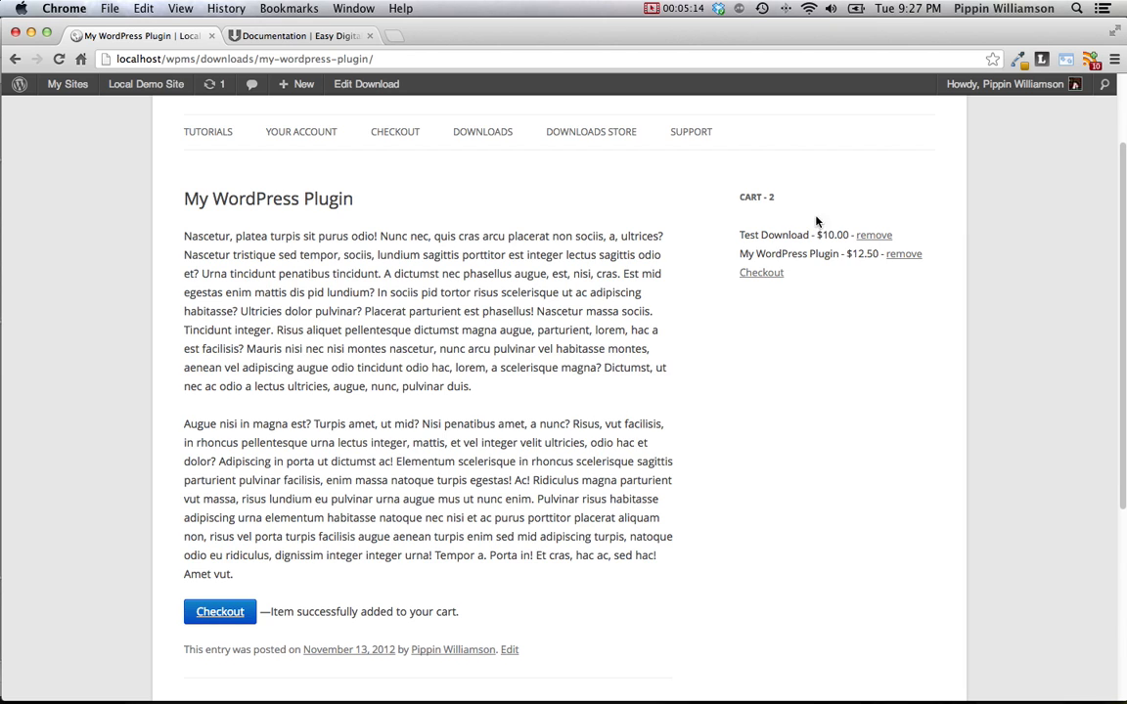
pyautogui.click(874, 235)
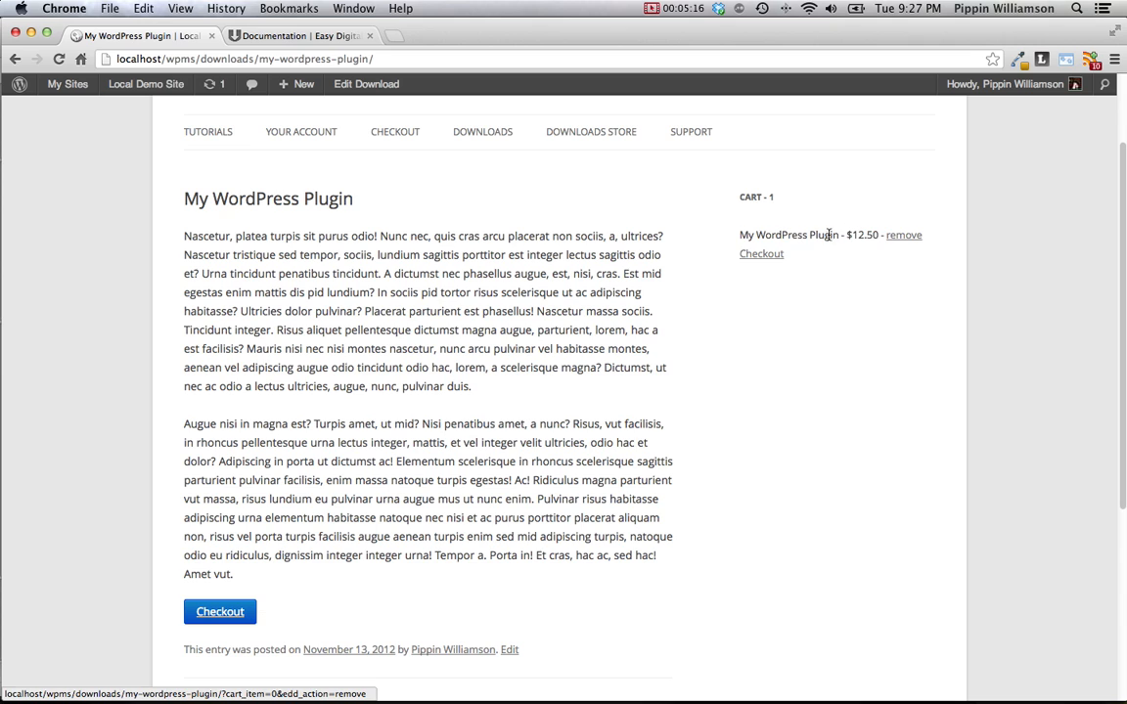
pyautogui.click(220, 611)
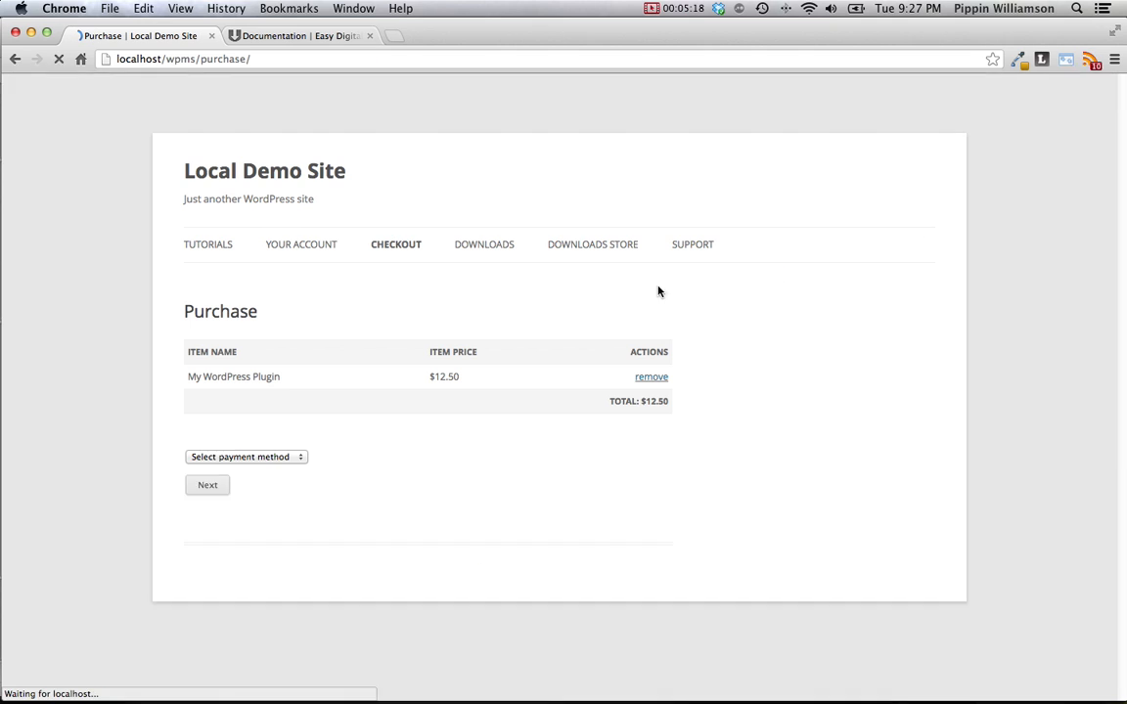